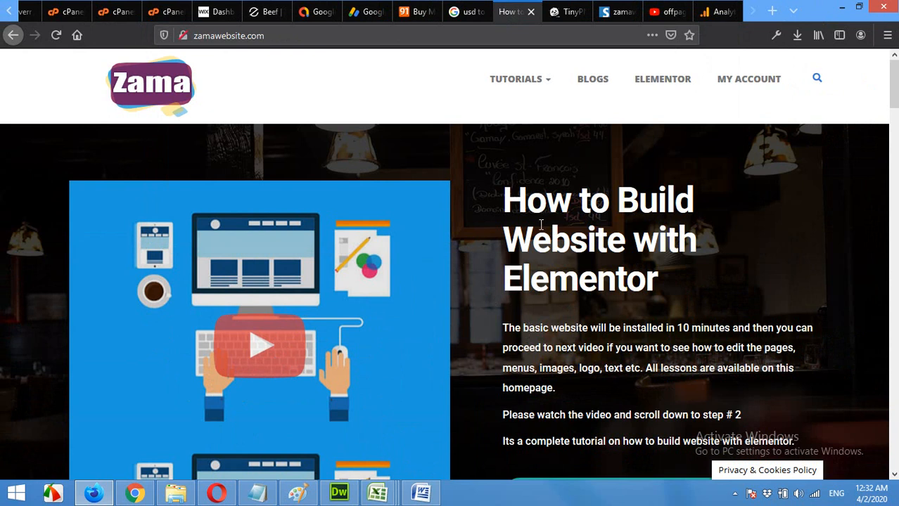
mouse_move(602, 236)
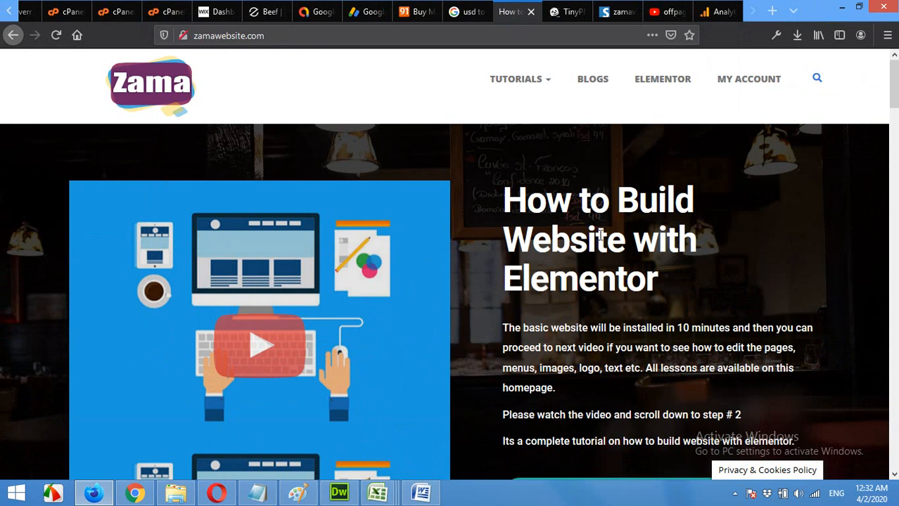
mouse_move(605, 231)
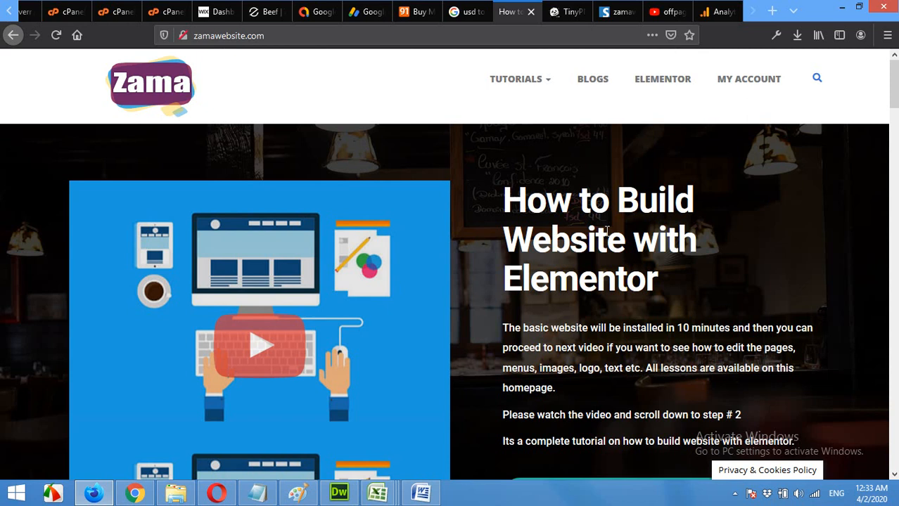
mouse_move(266, 456)
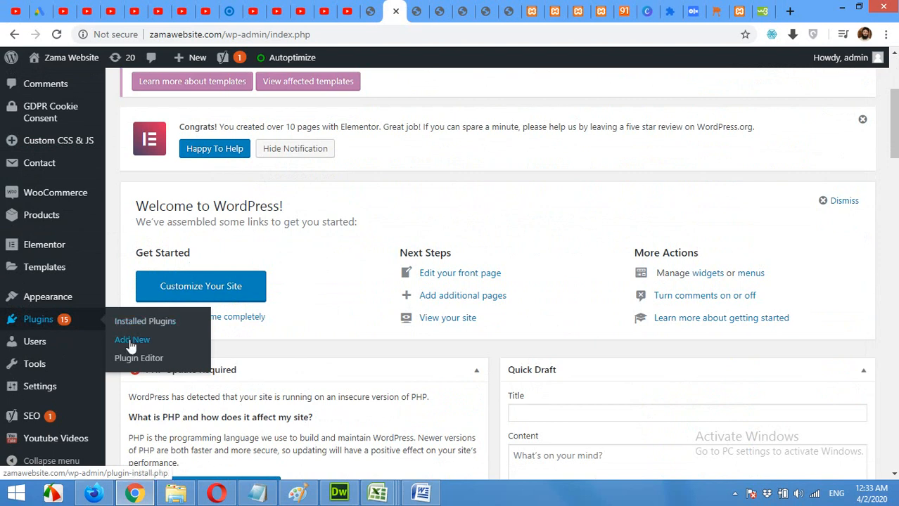
Search Add New plugins for "3cx", then install and activate WP-Live Chat by 3CX.
click(133, 339)
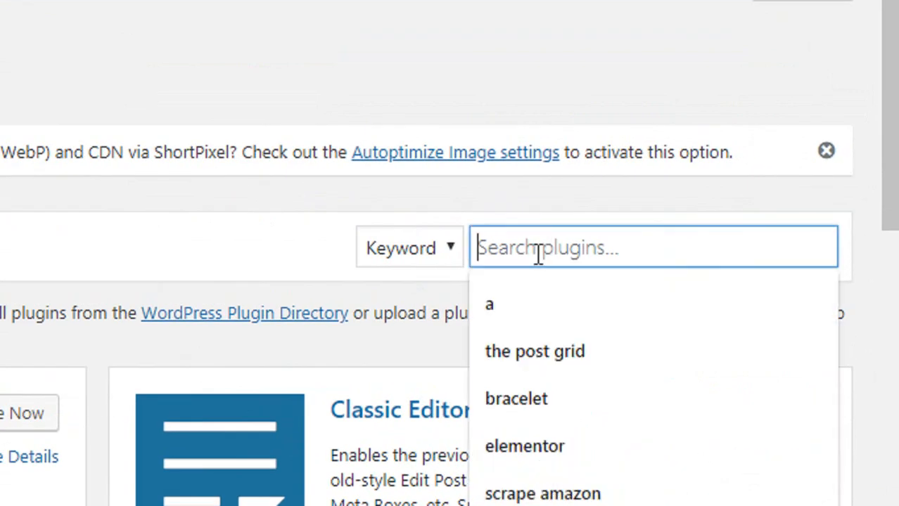
text(3c)
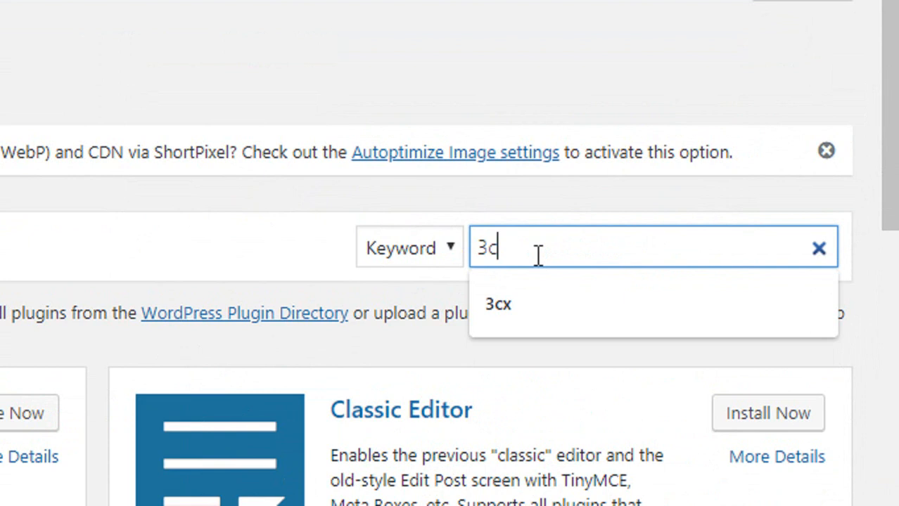
text(x)
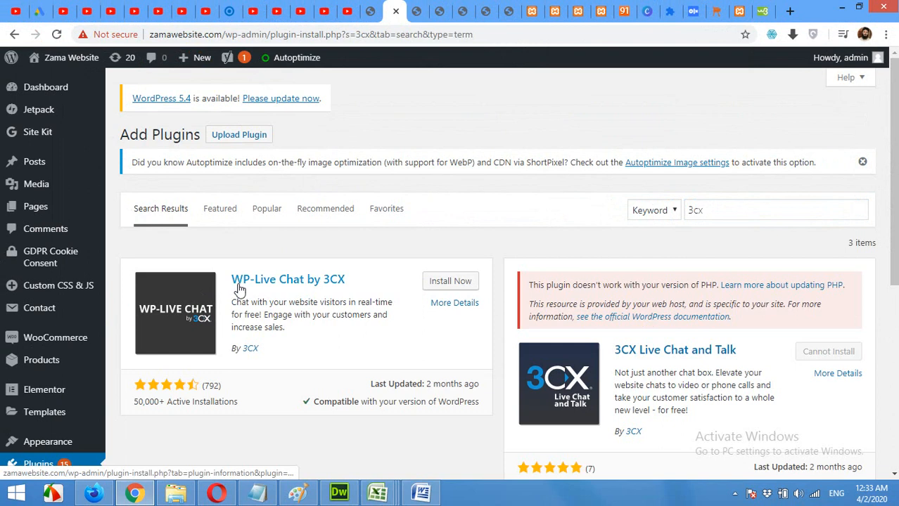
mouse_move(292, 290)
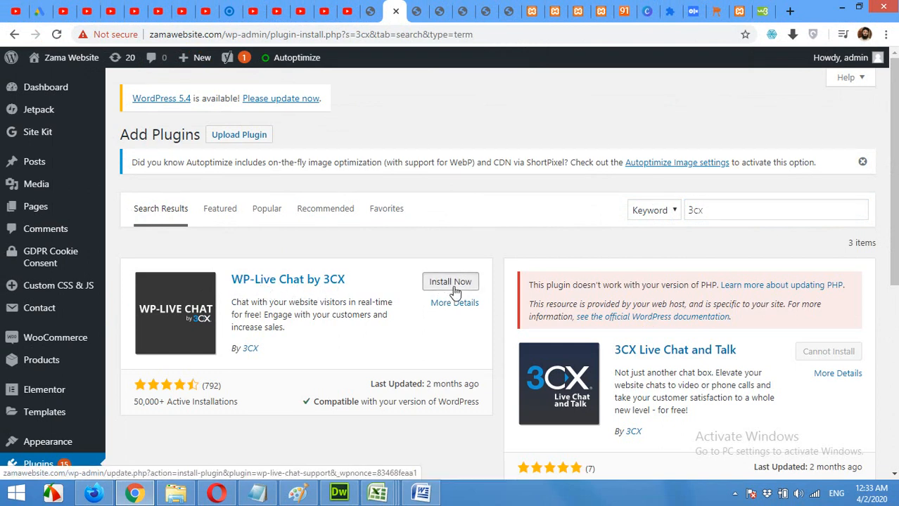
click(450, 281)
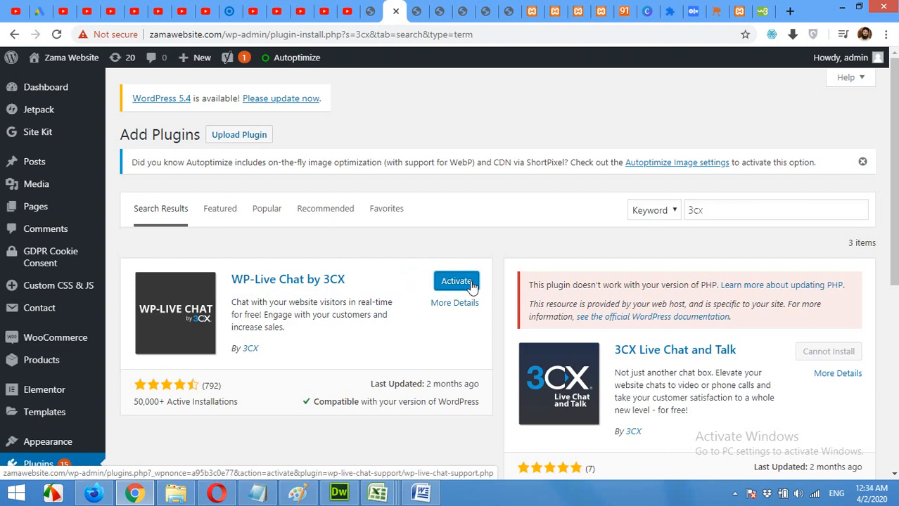
click(456, 281)
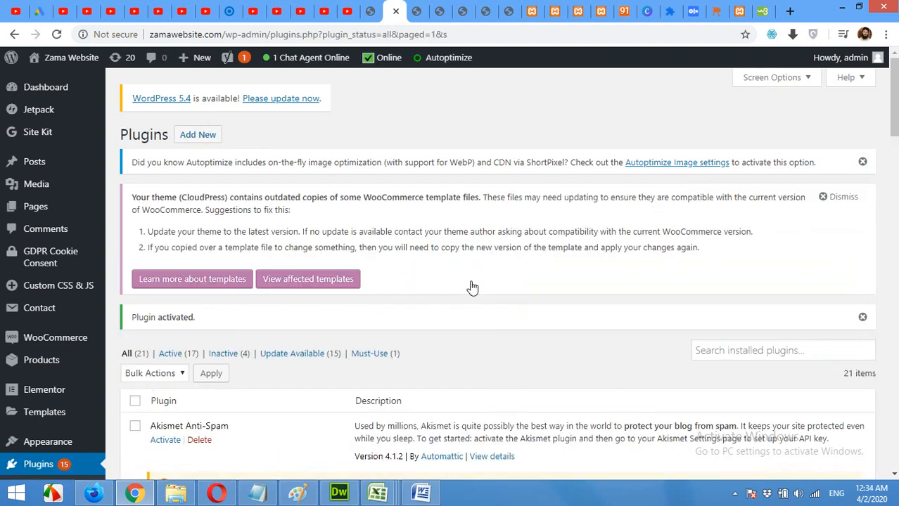
scroll(down, 3)
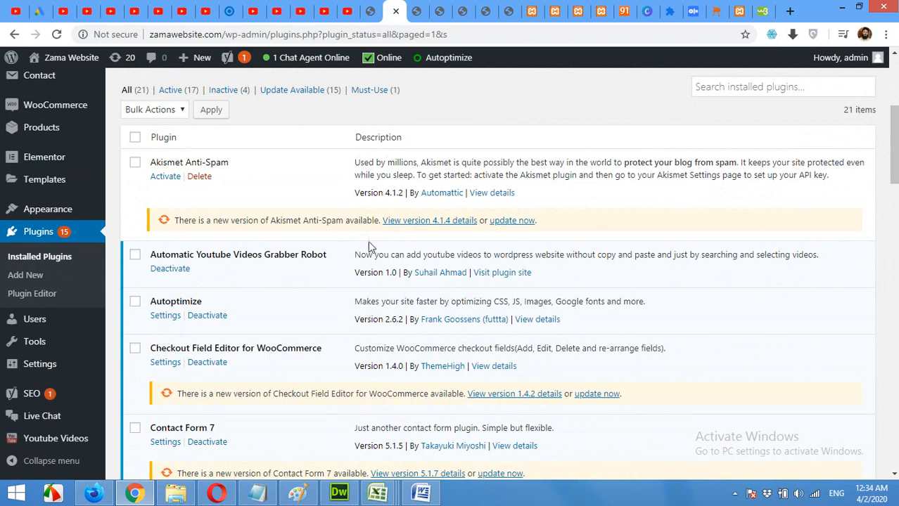
mouse_move(92, 492)
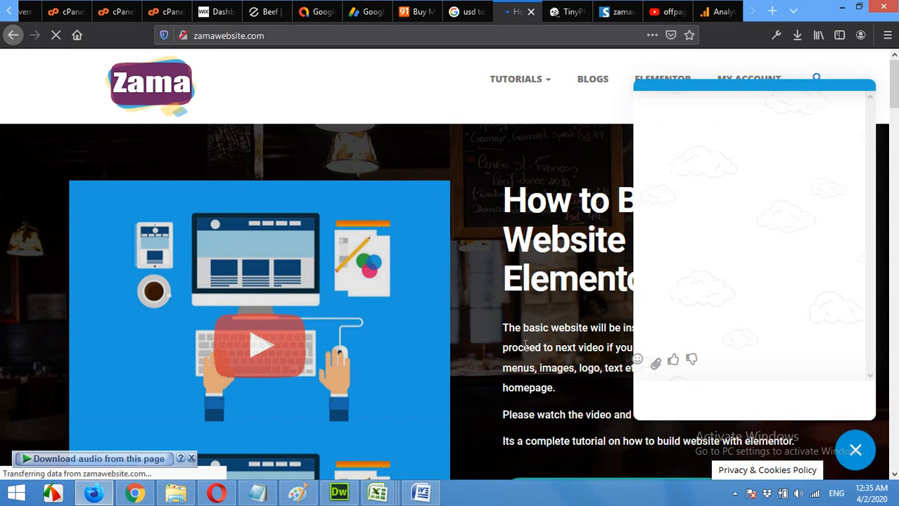
Open the site's chat bubble as a visitor and write the greeting "Hello".
click(855, 450)
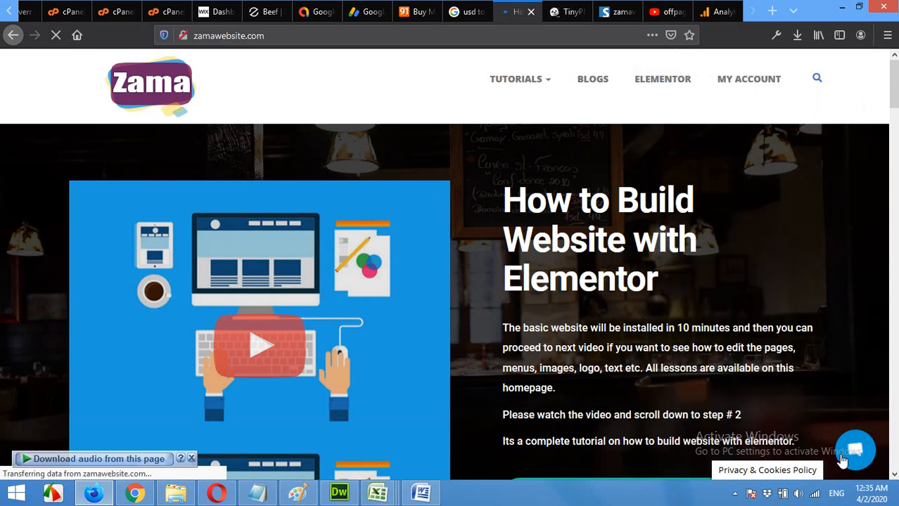
click(855, 450)
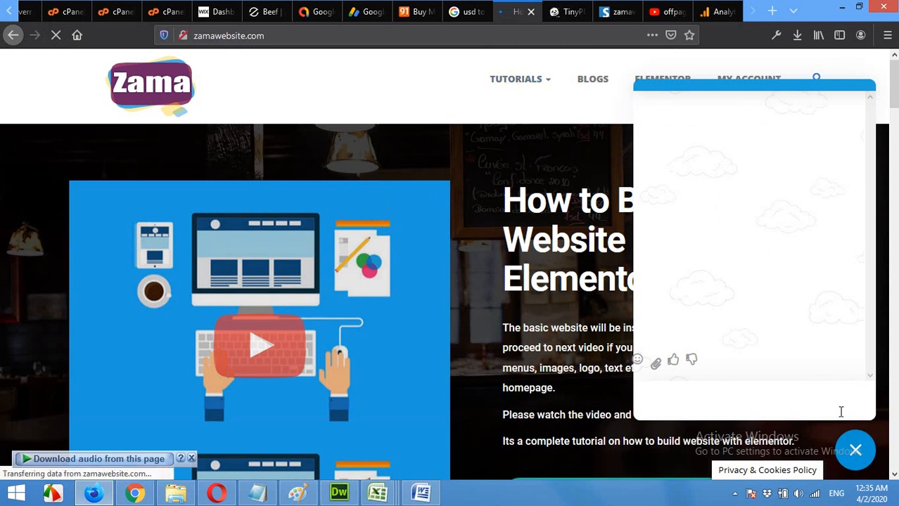
mouse_move(762, 399)
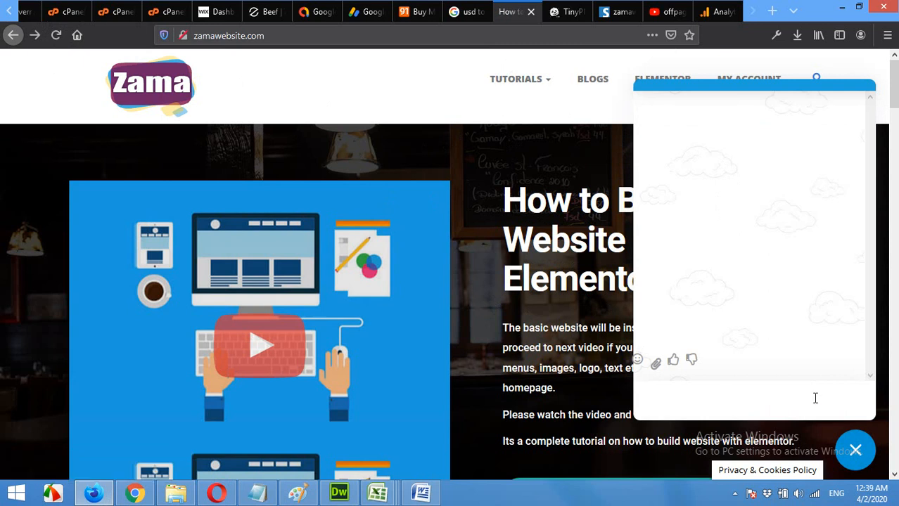
text(Hello)
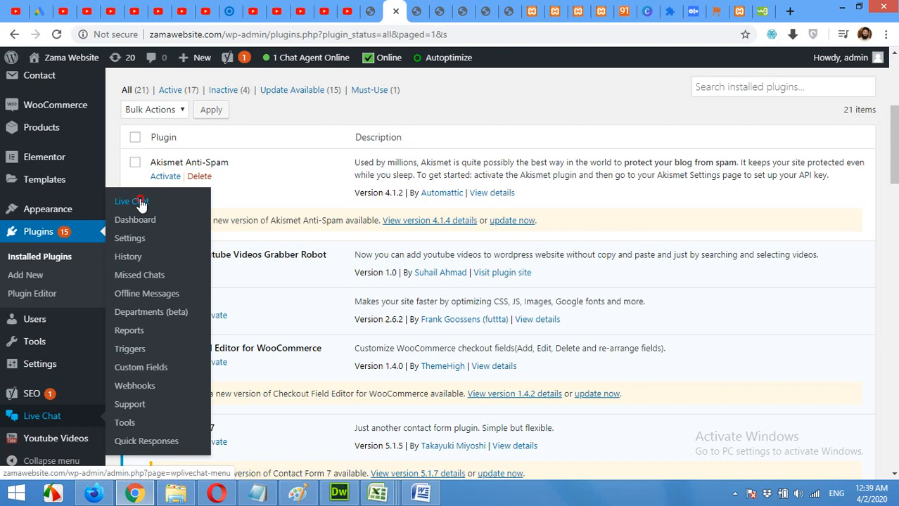
View the Live Chat dashboard's active Chats and accept the waiting Guest's chat.
click(130, 202)
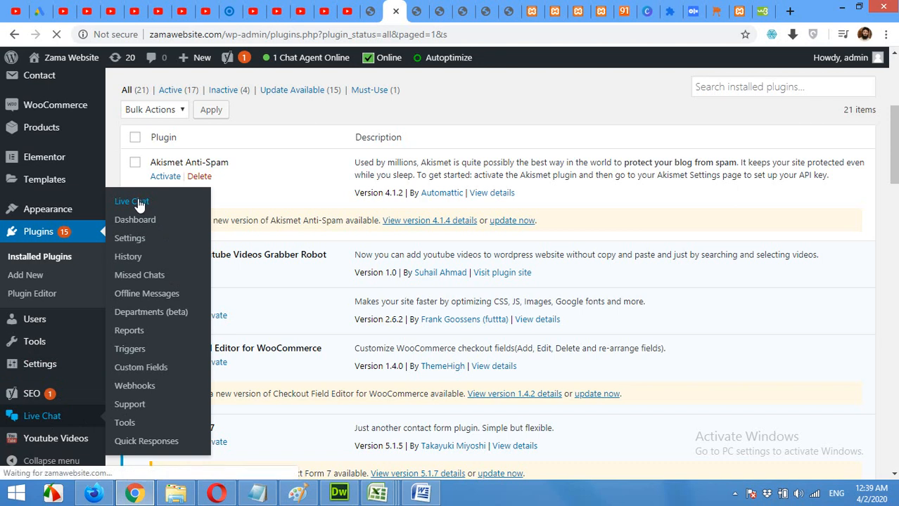
click(135, 219)
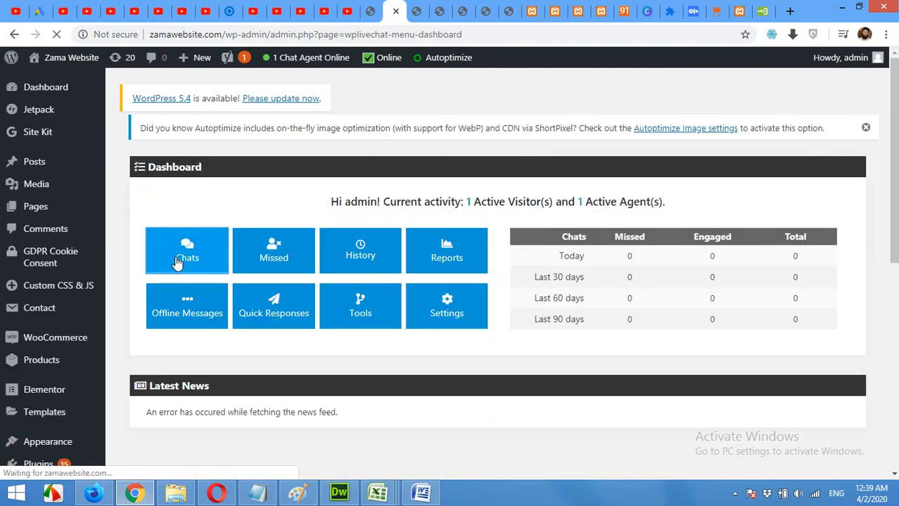
click(186, 251)
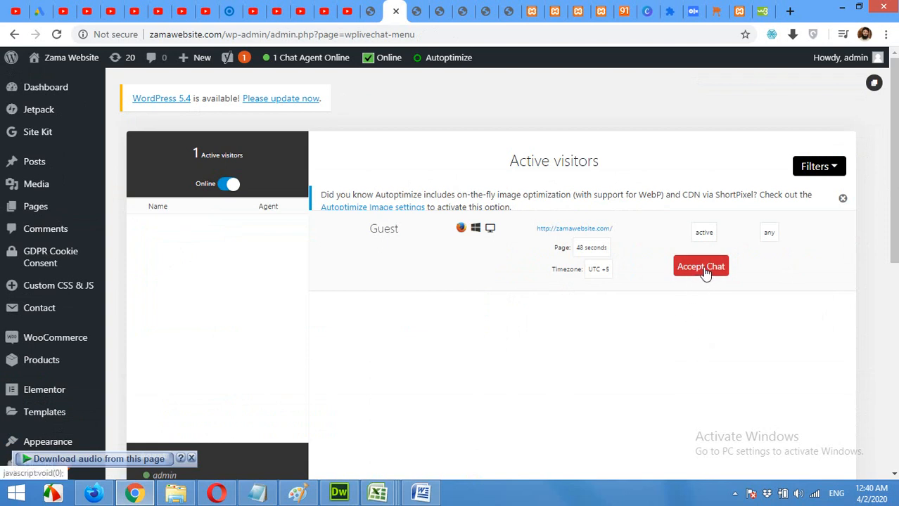
click(700, 267)
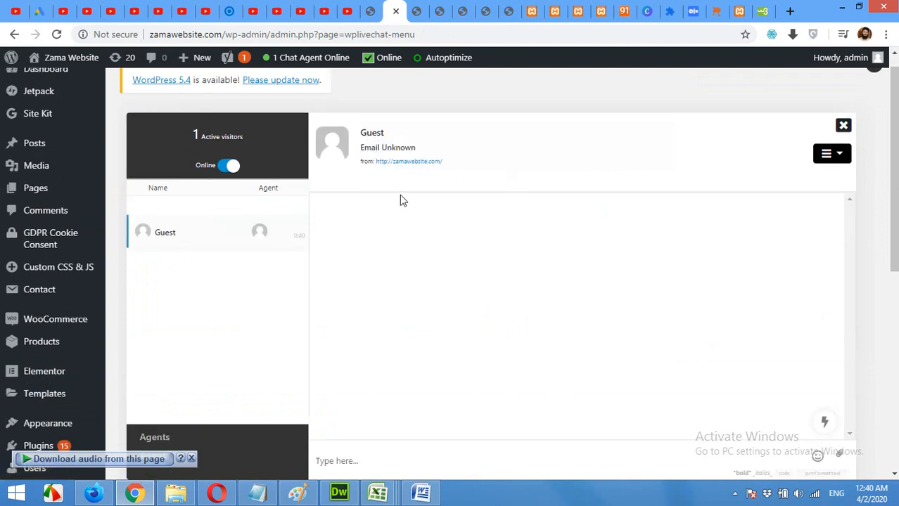
mouse_move(492, 361)
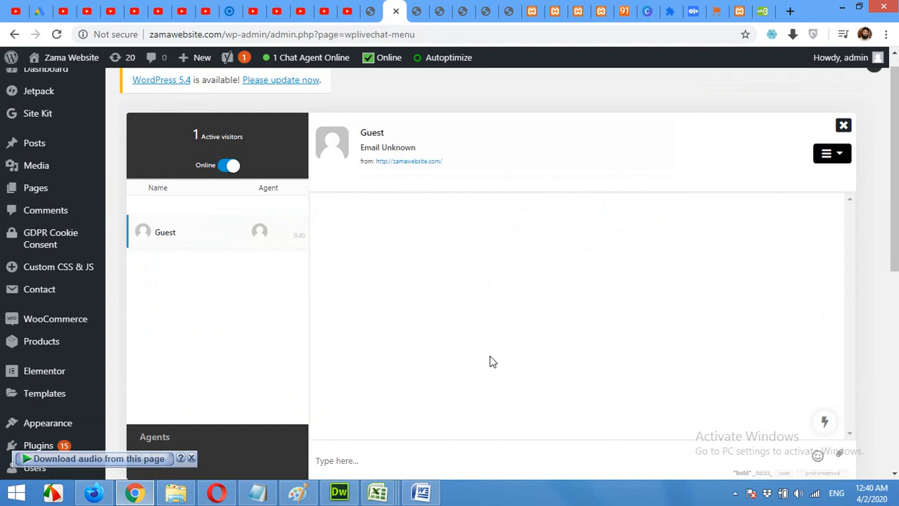
mouse_move(391, 315)
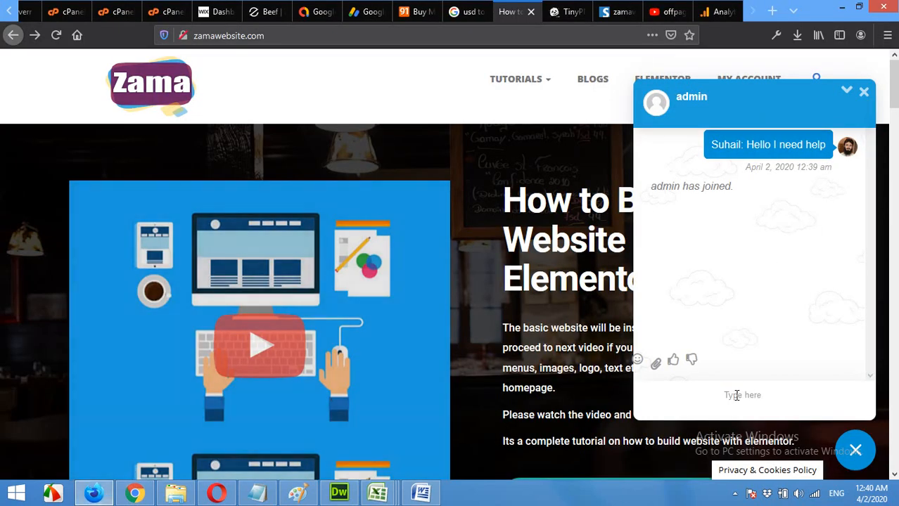
Send the visitor's help request and reply from the admin chat with "How can I help you today".
click(743, 394)
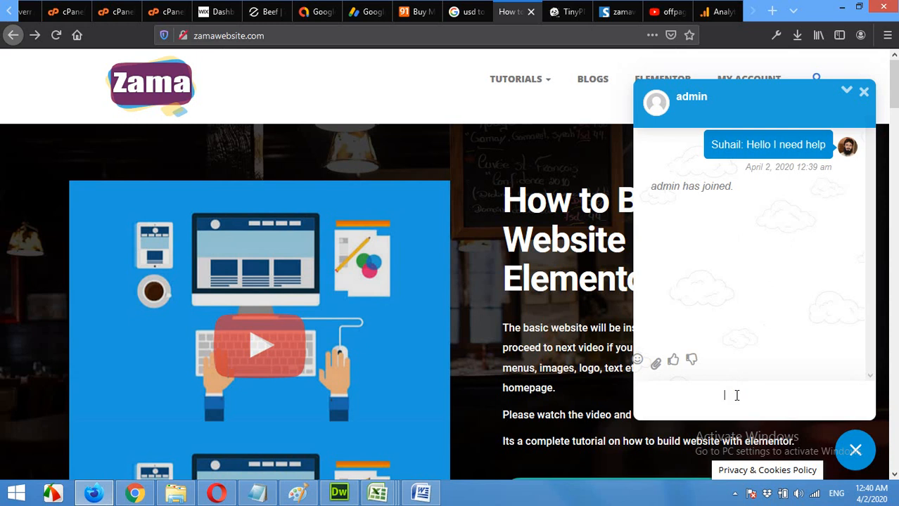
text(Hello I)
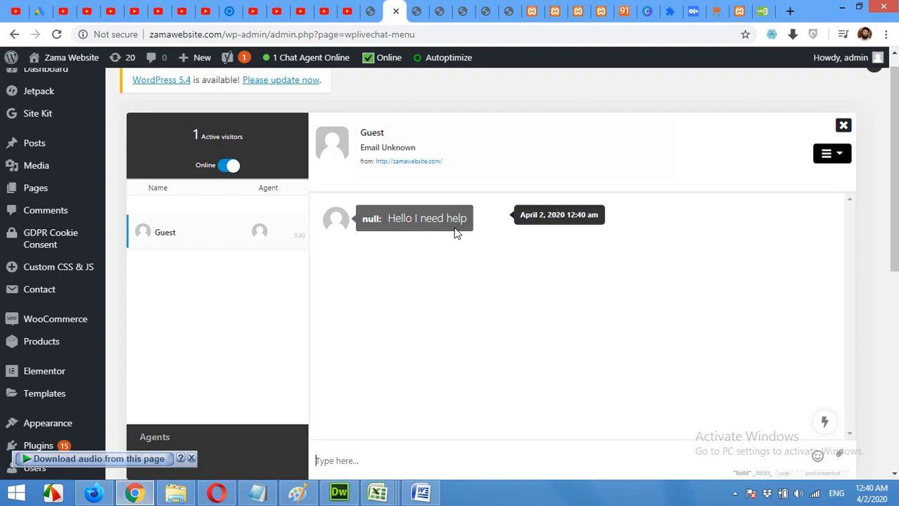
text(How can I help you today)
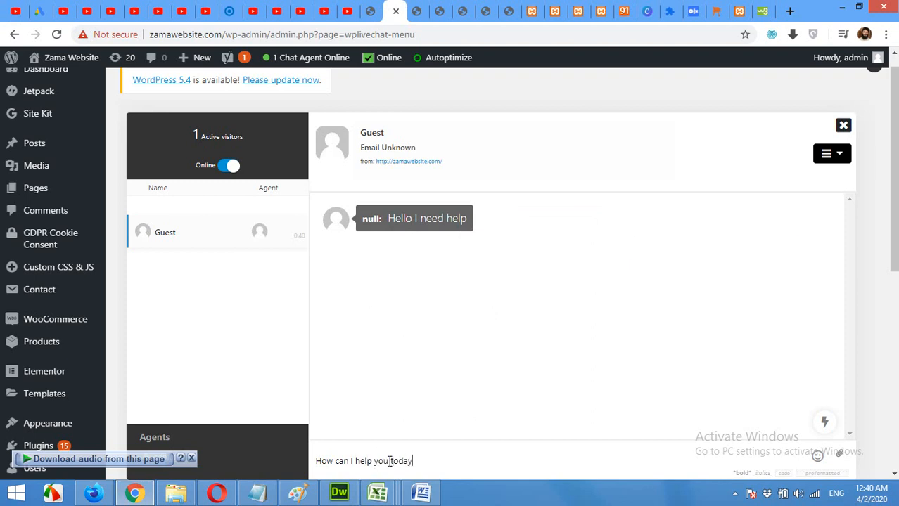
key(enter)
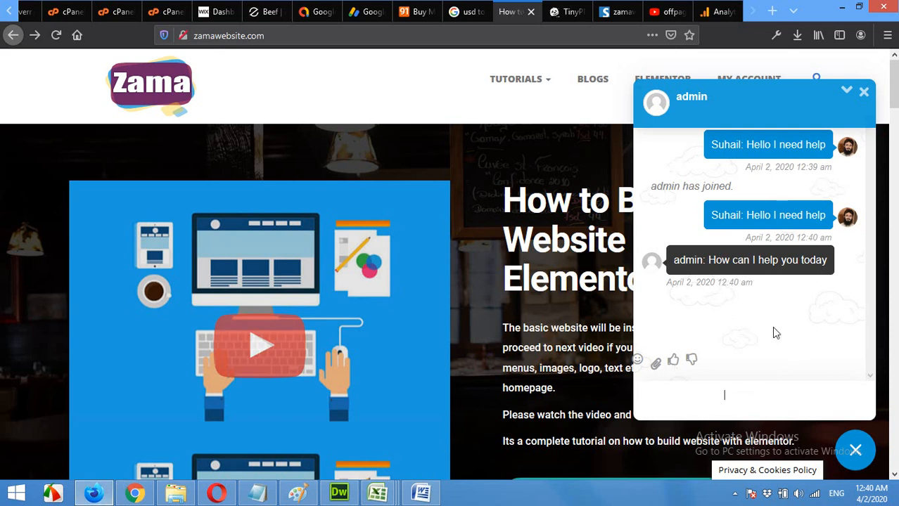
click(863, 92)
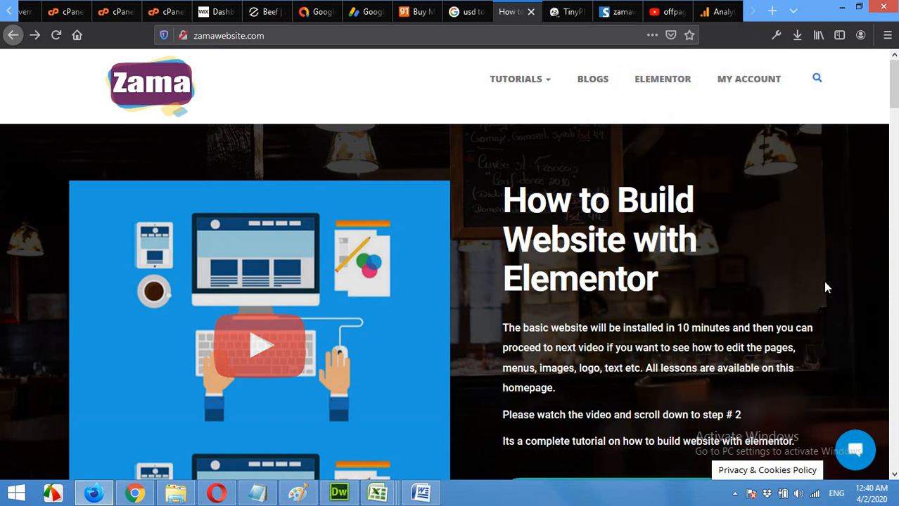
mouse_move(653, 354)
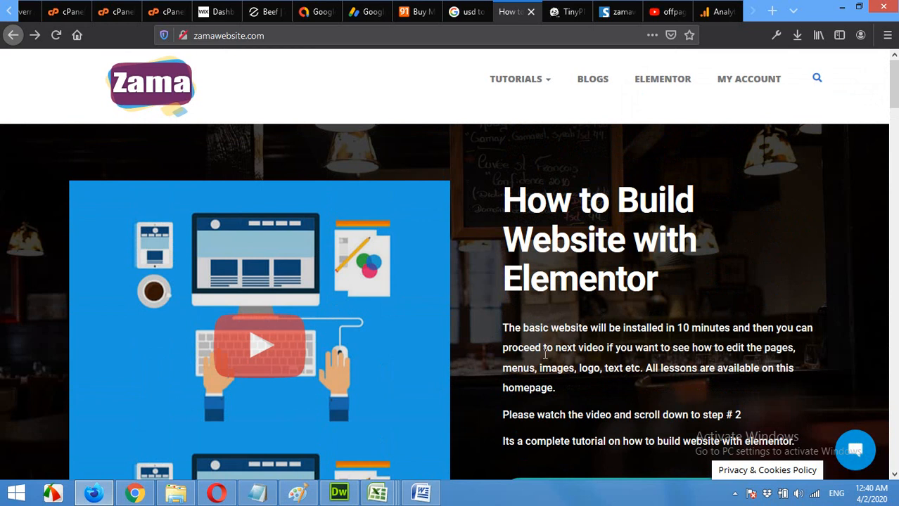
scroll(down, 3)
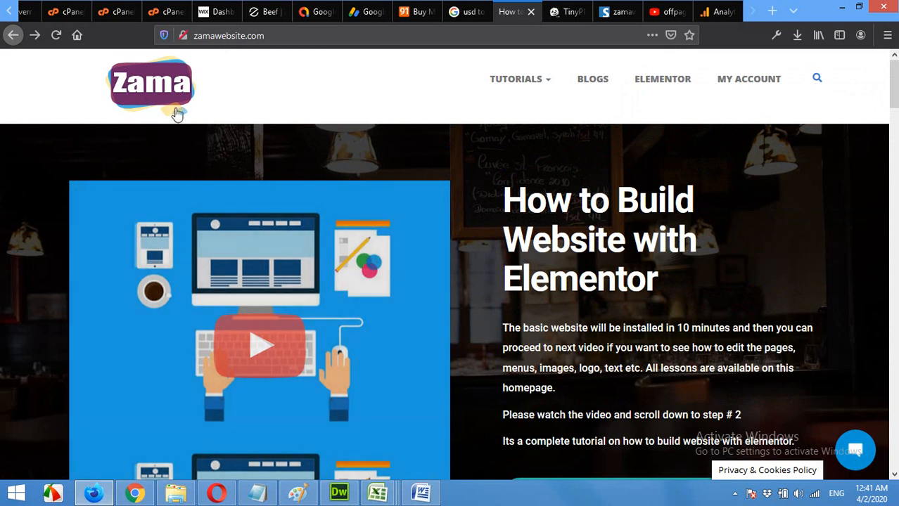
click(515, 79)
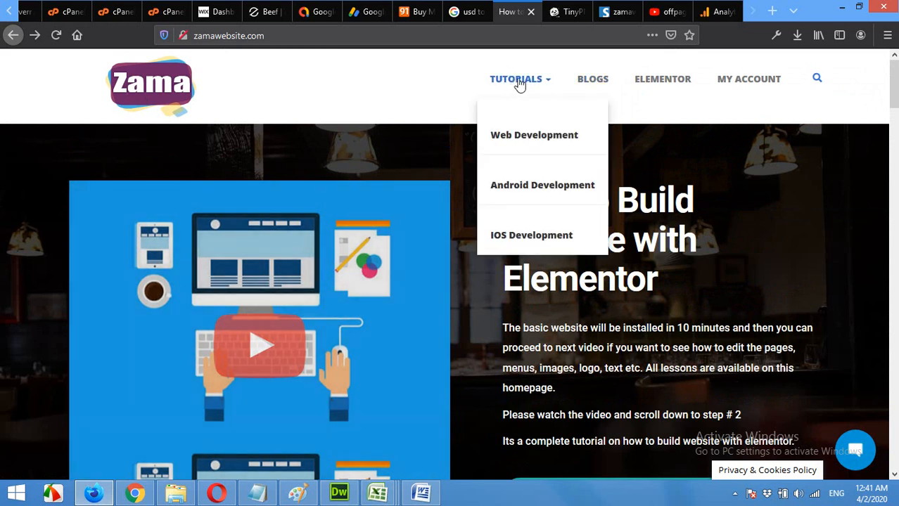
mouse_move(765, 115)
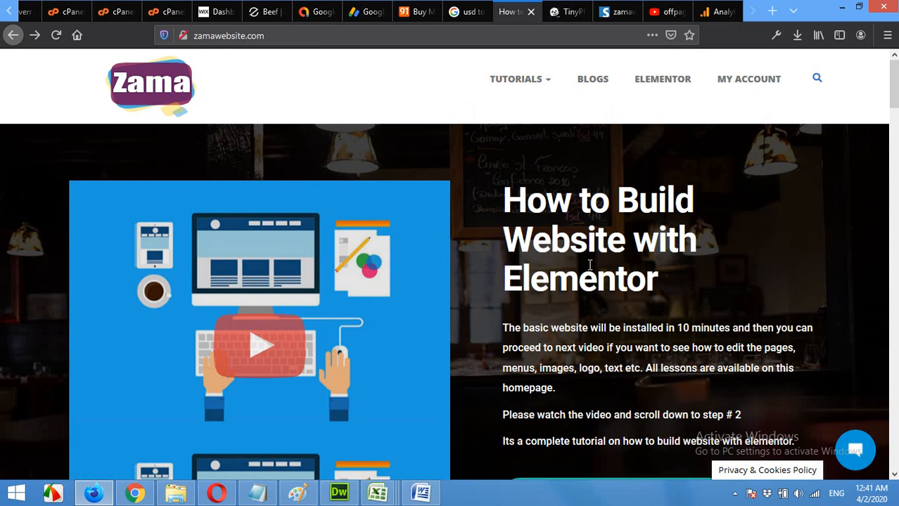
mouse_move(844, 442)
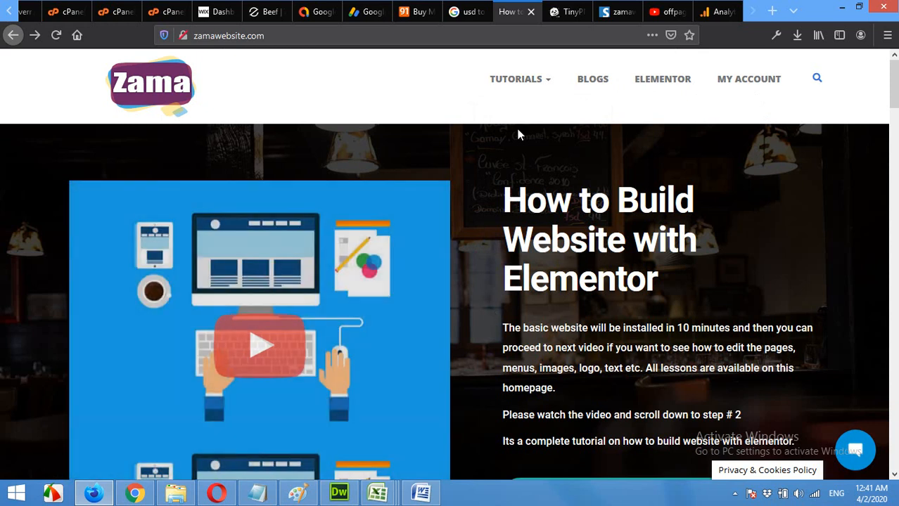
mouse_move(748, 78)
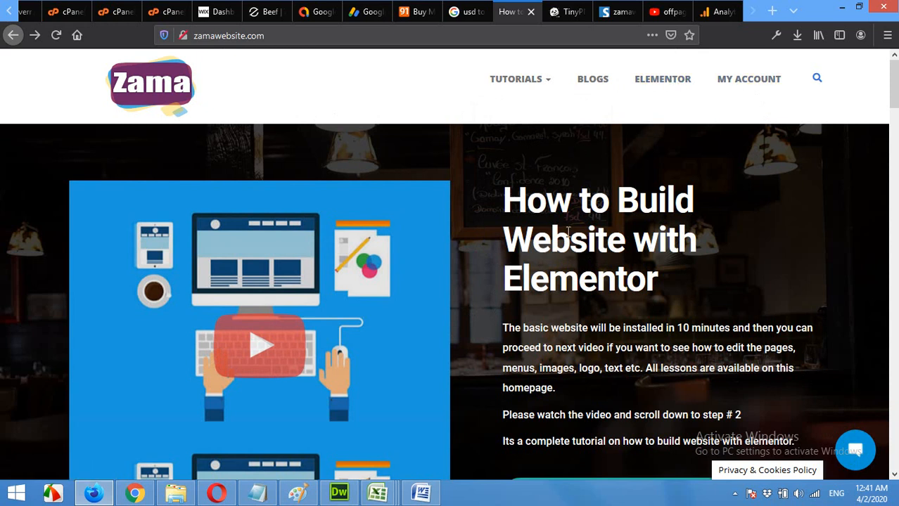
scroll(down, 3)
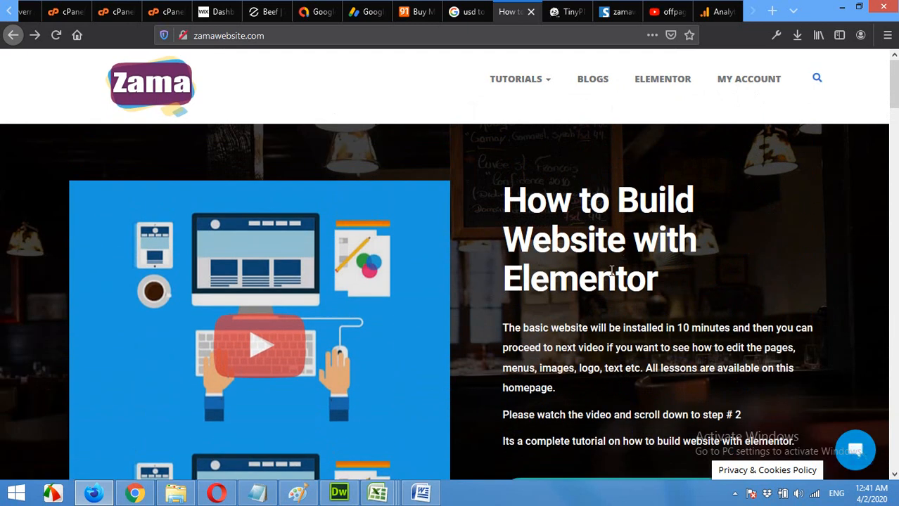
mouse_move(658, 316)
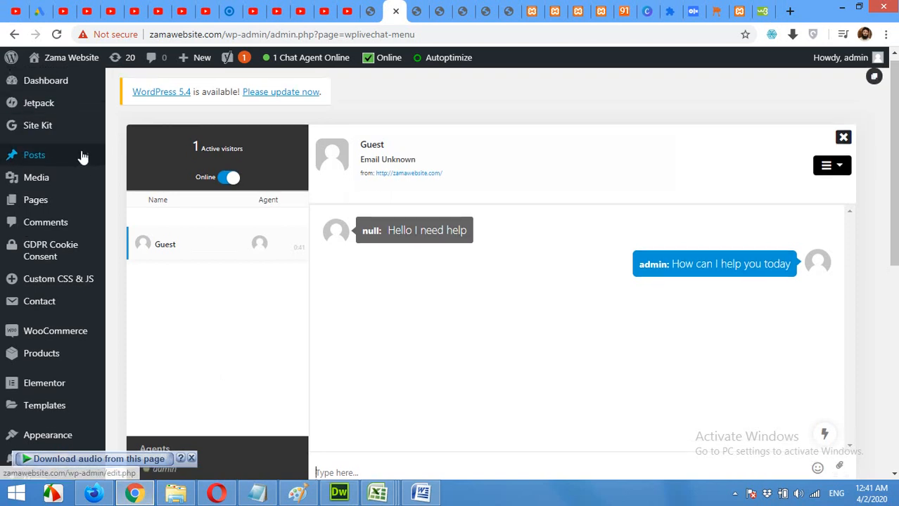
Go to Live Chat Settings, Chat Box section, and review Alignment leaving it Bottom right.
scroll(down, 3)
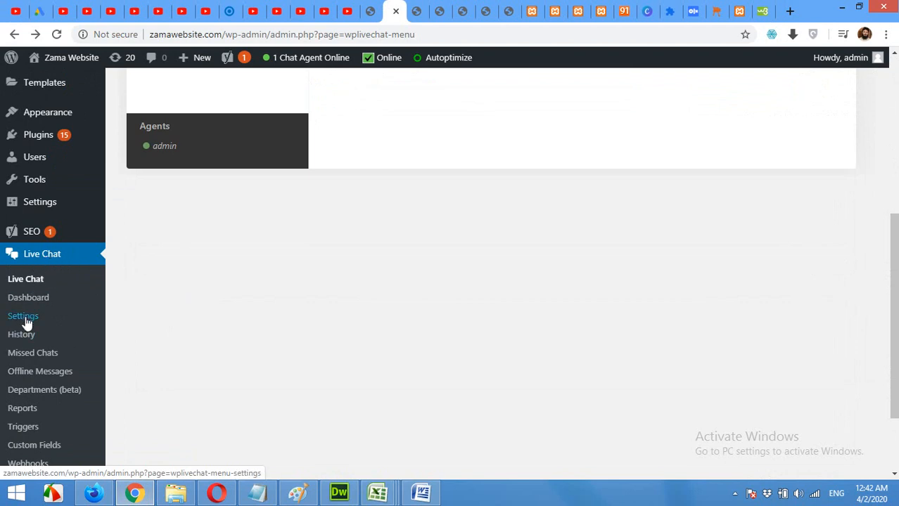
click(22, 315)
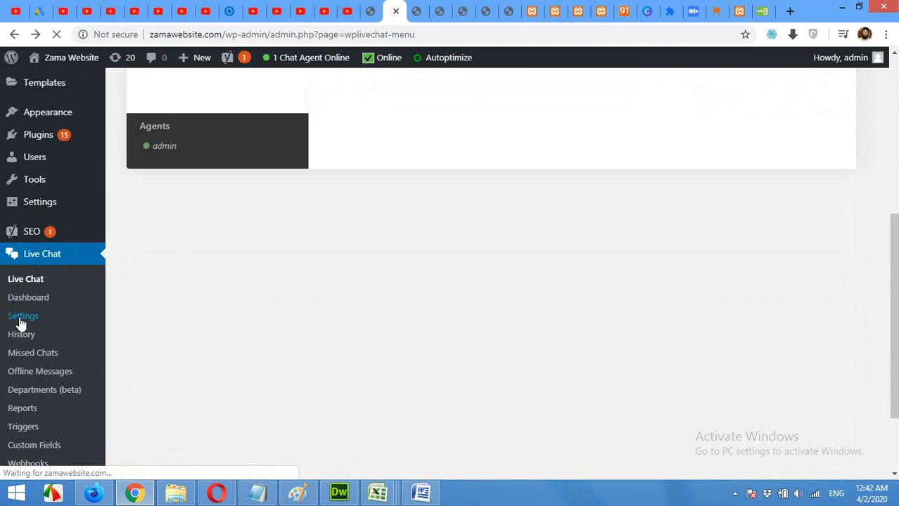
click(22, 315)
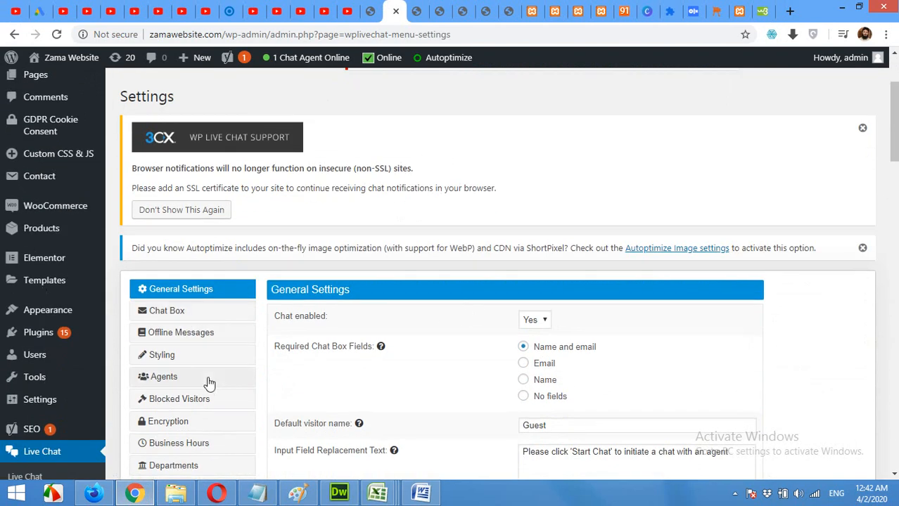
scroll(down, 3)
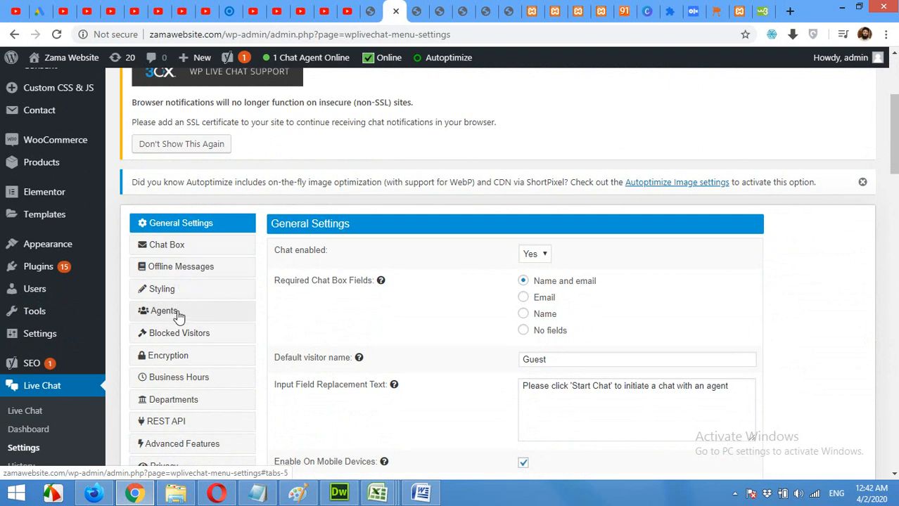
mouse_move(194, 337)
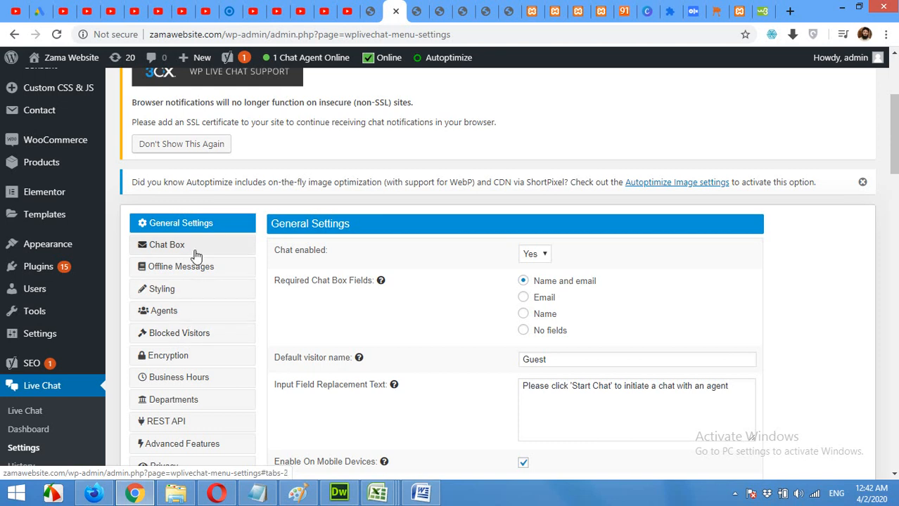
click(167, 245)
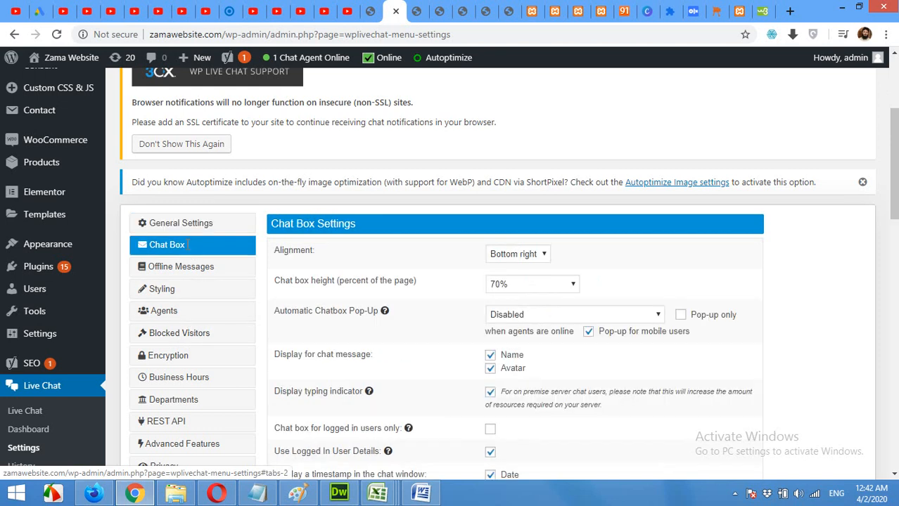
scroll(down, 3)
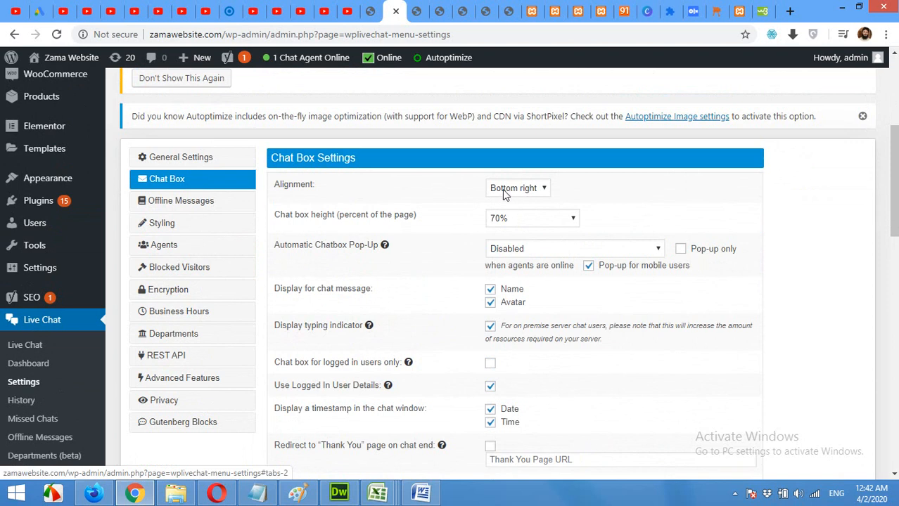
click(517, 188)
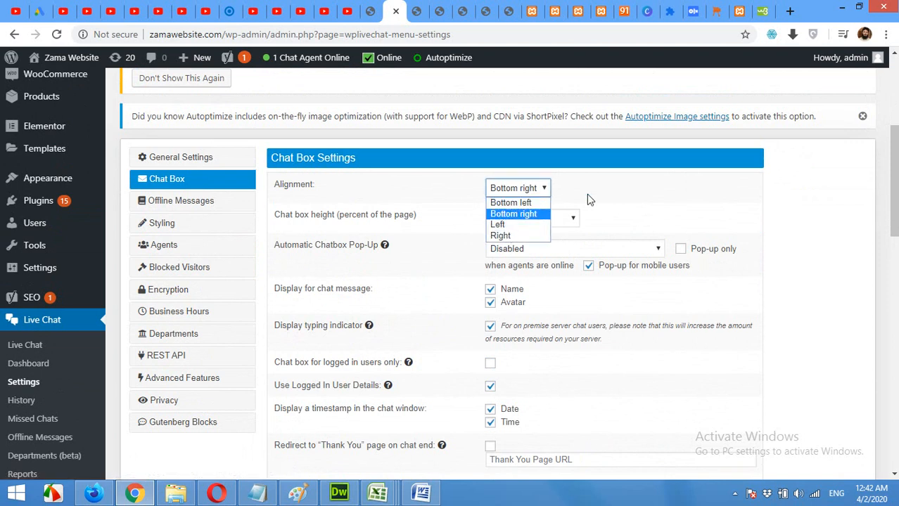
mouse_move(510, 202)
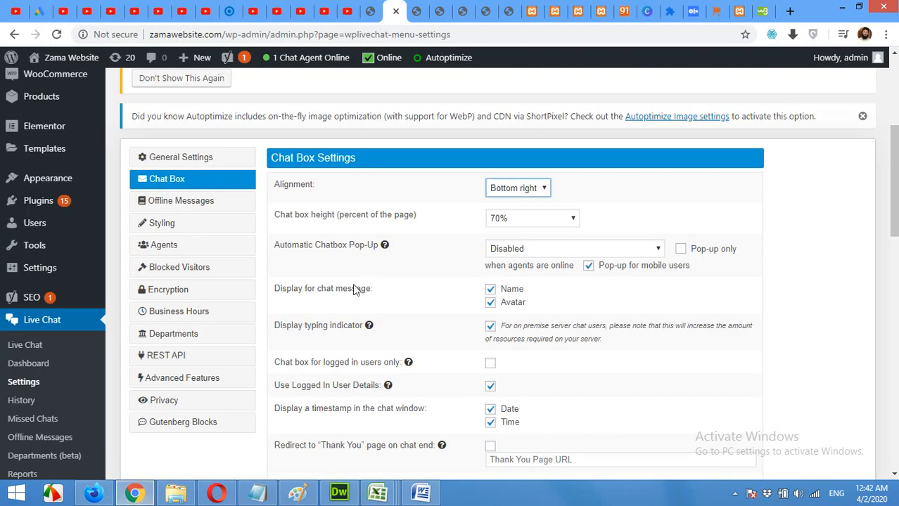
mouse_move(576, 234)
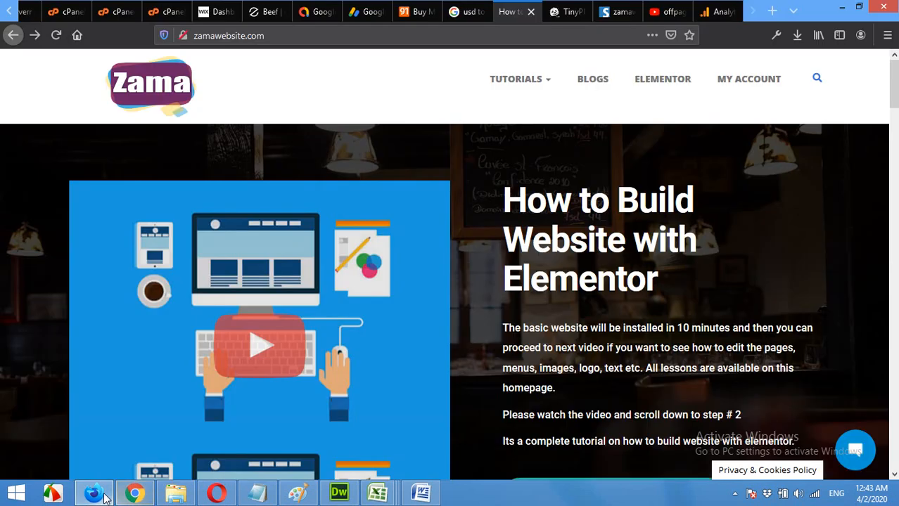
Preview the chat window on the website, close it, and return to the Chat Box settings.
click(855, 450)
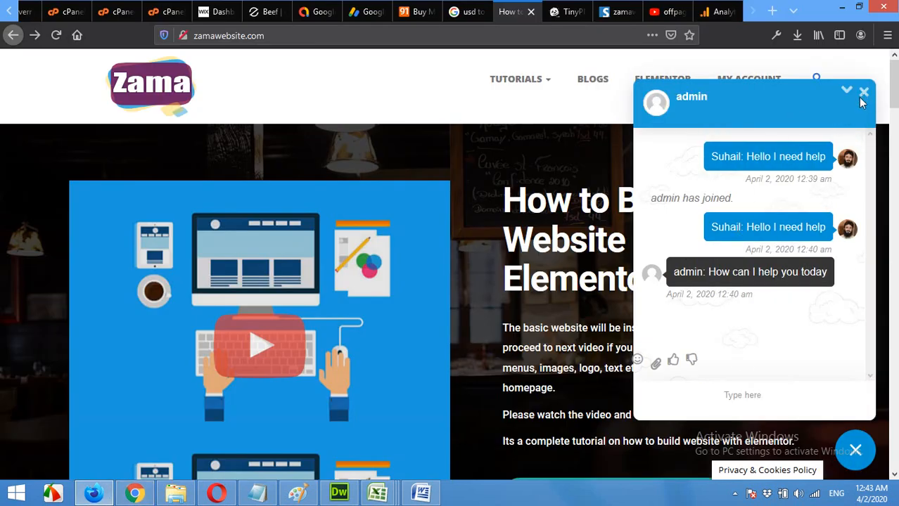
click(864, 93)
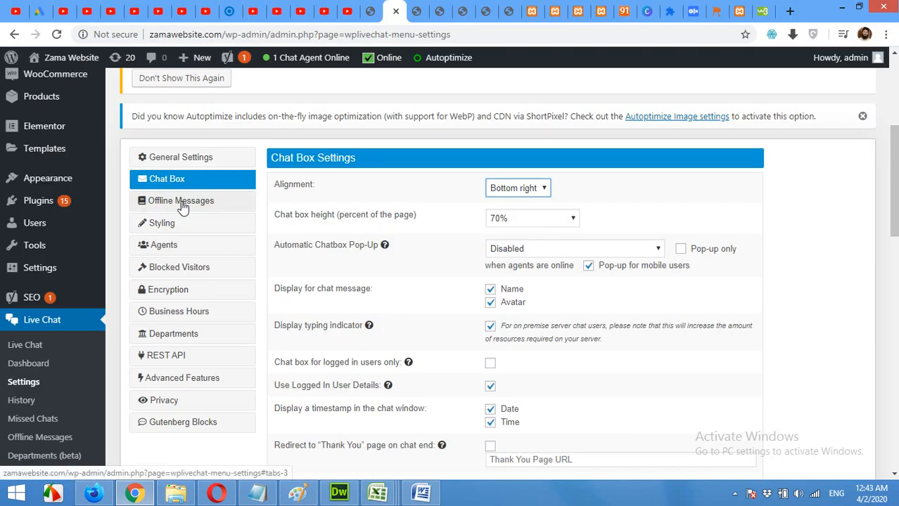
scroll(down, 3)
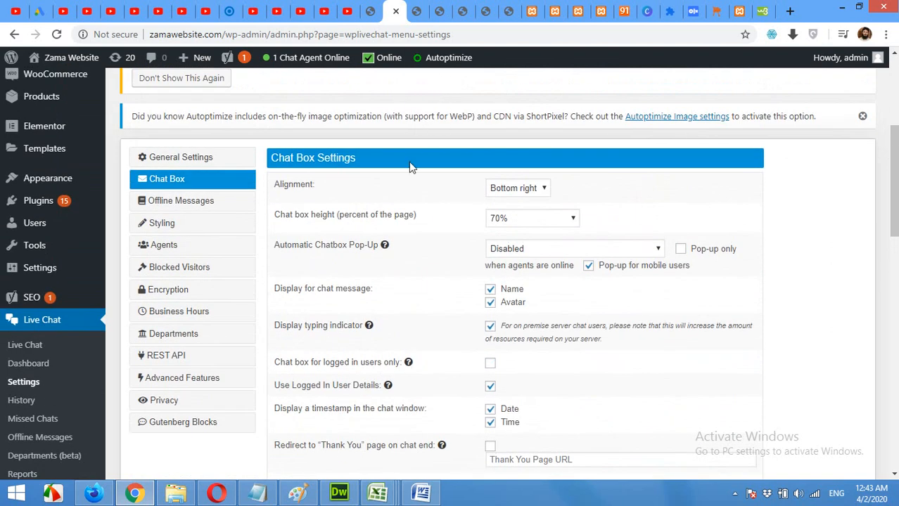
mouse_move(380, 265)
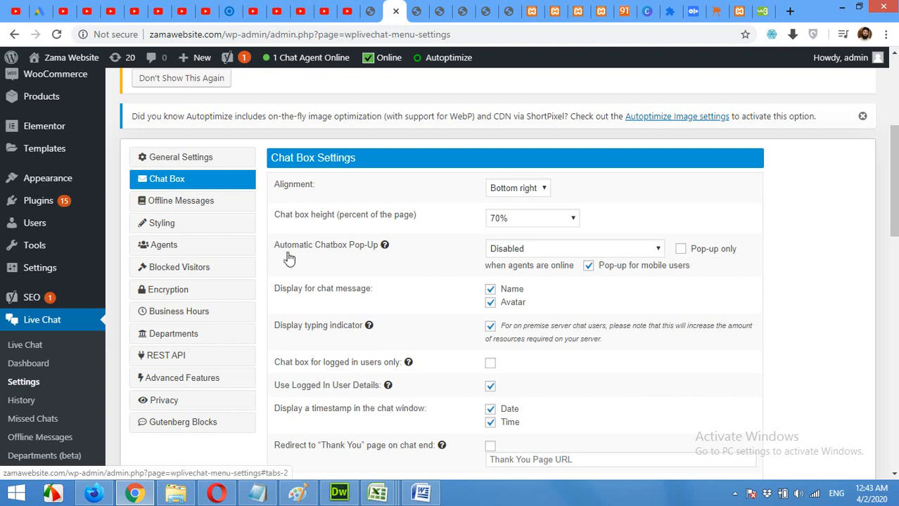
Set the Offline Form Title to "Please leave your message and we will get back".
click(180, 201)
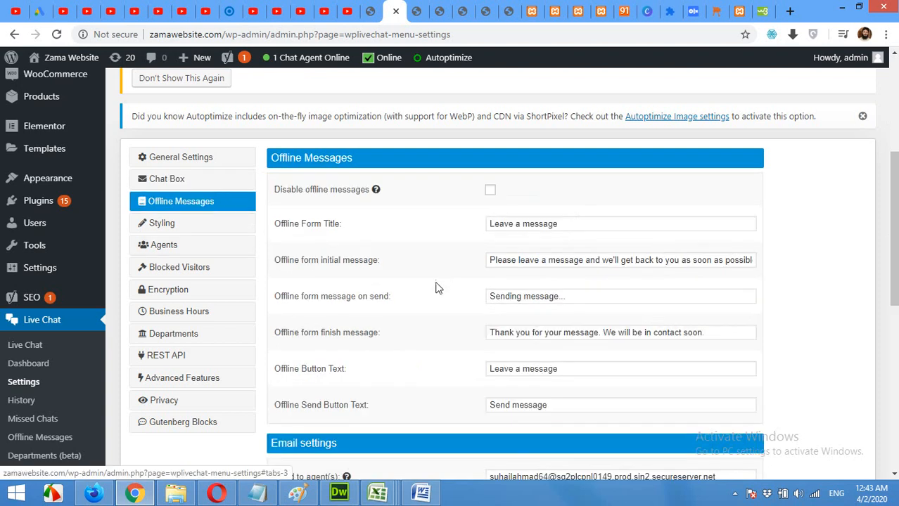
mouse_move(425, 307)
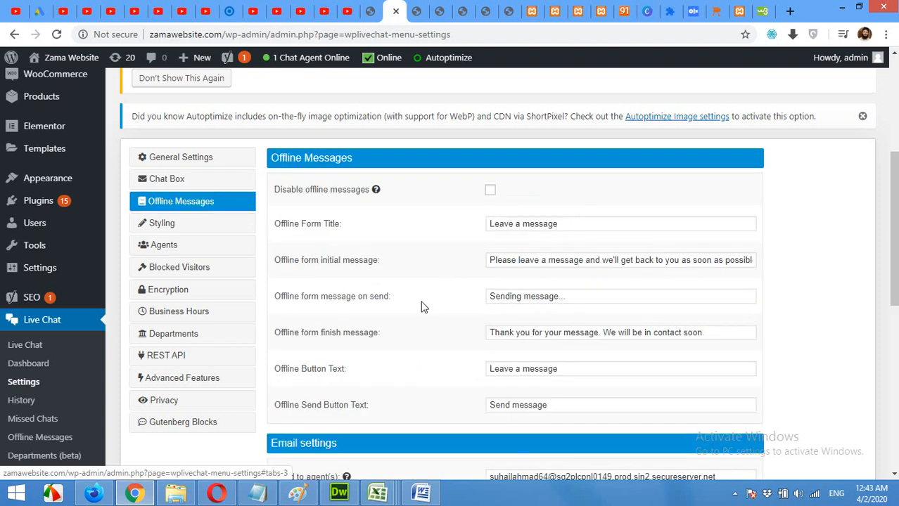
mouse_move(374, 230)
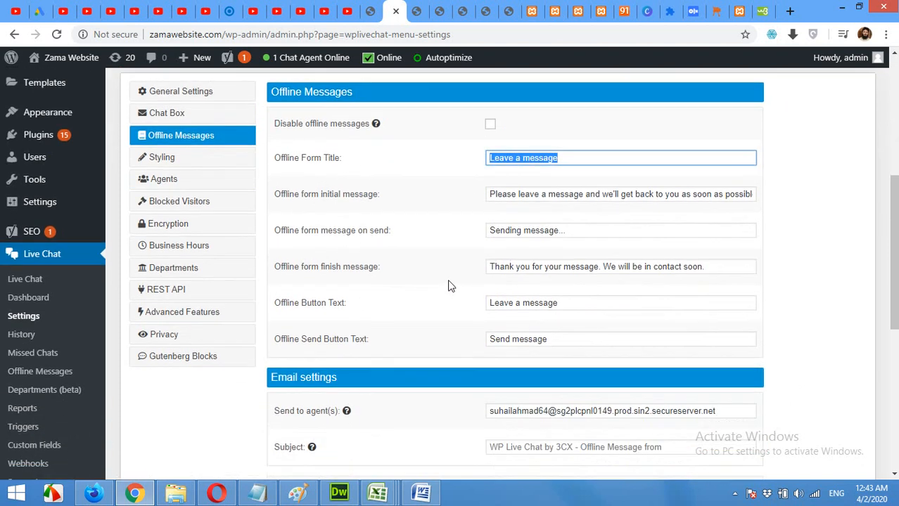
text(Please leave)
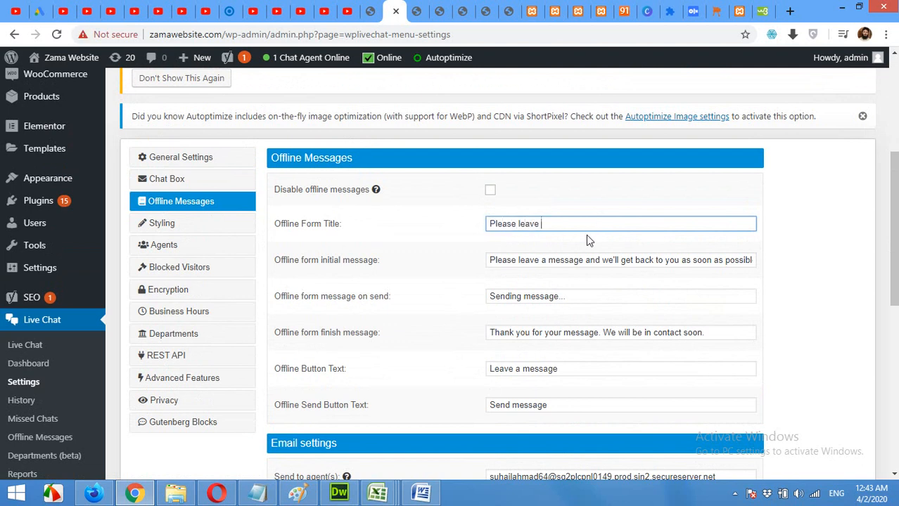
text(your message)
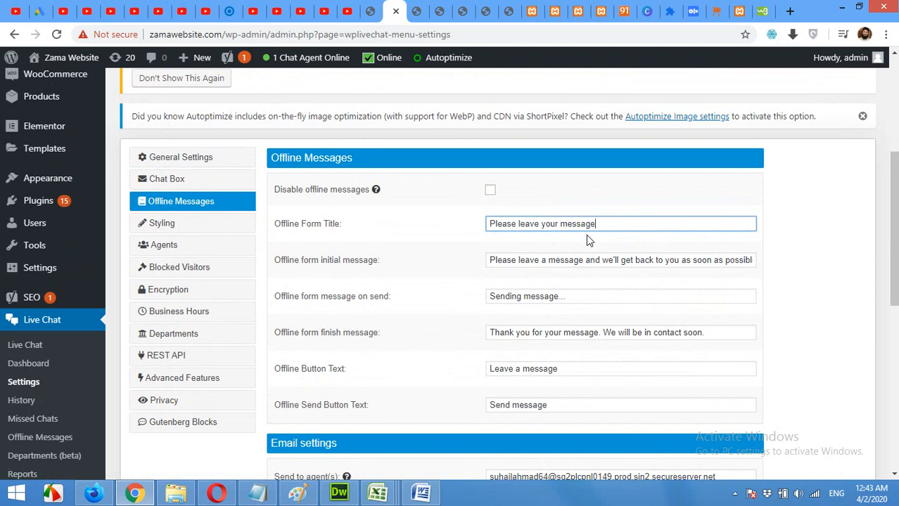
text(and we will get)
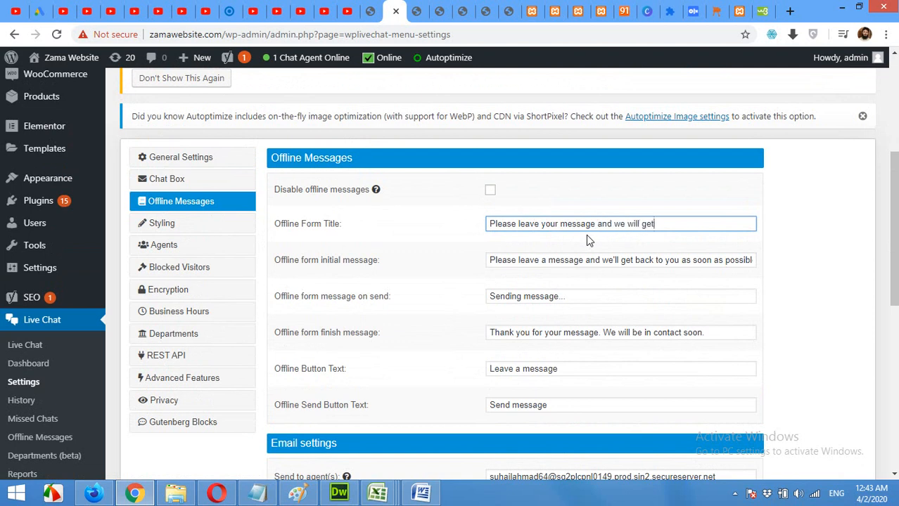
text(back to)
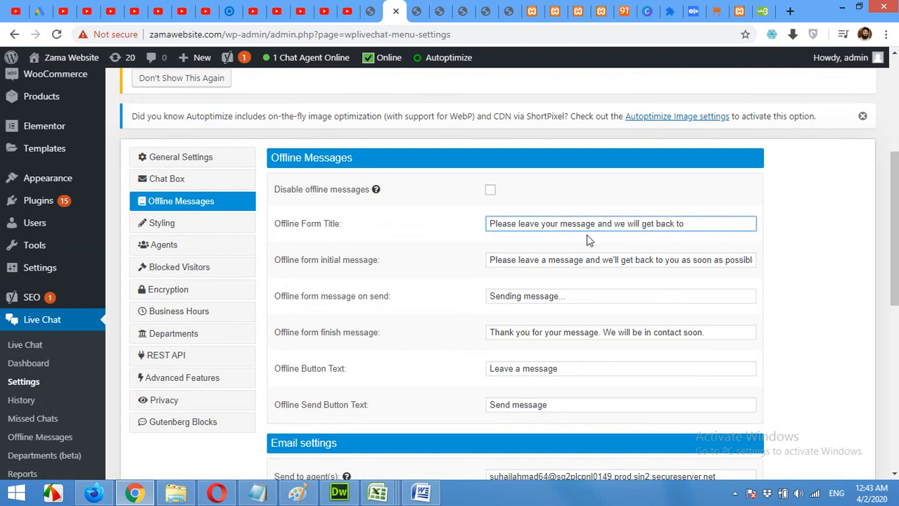
key(Backspace)
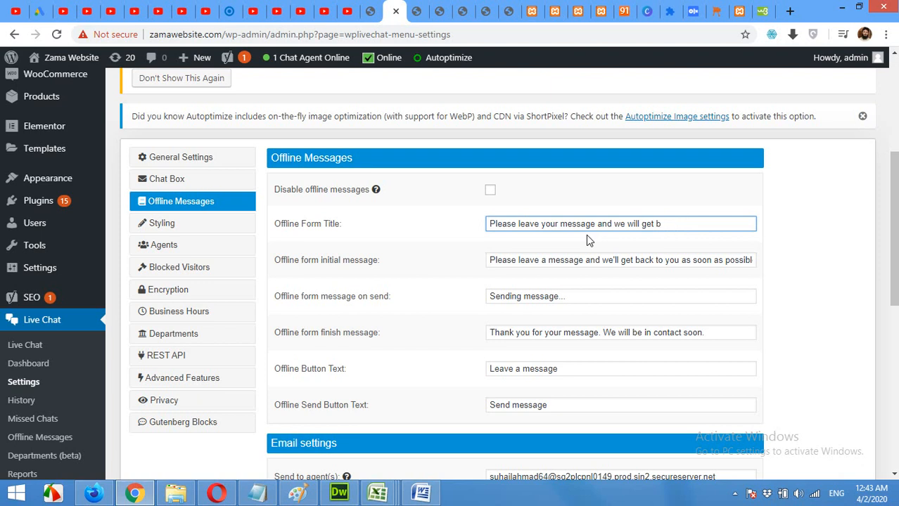
key(Backspace)
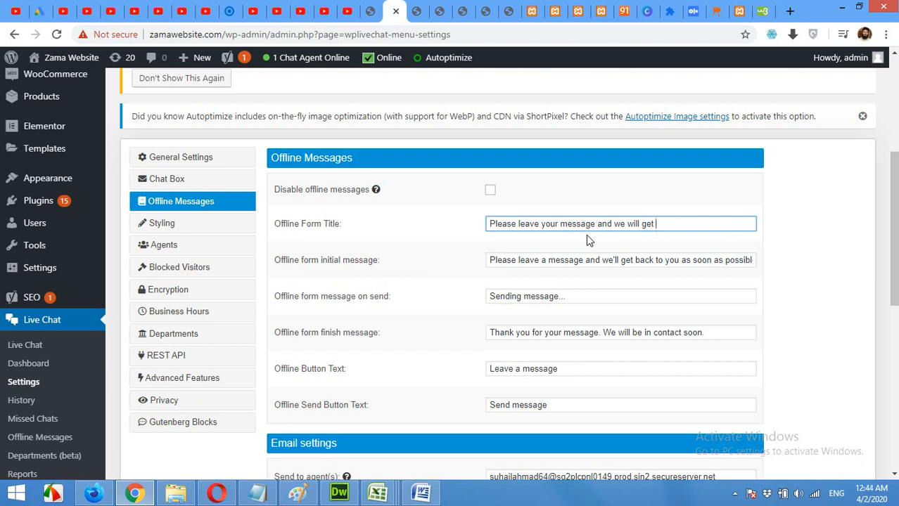
text(back)
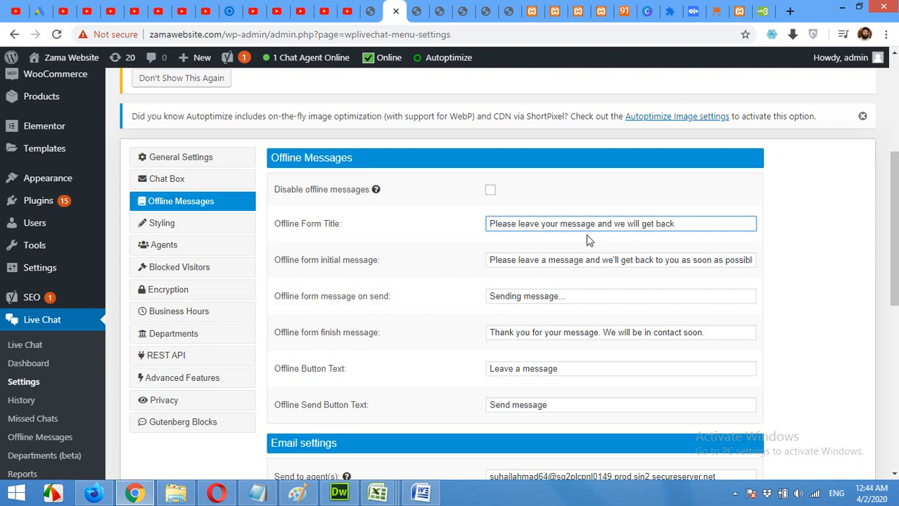
scroll(down, 3)
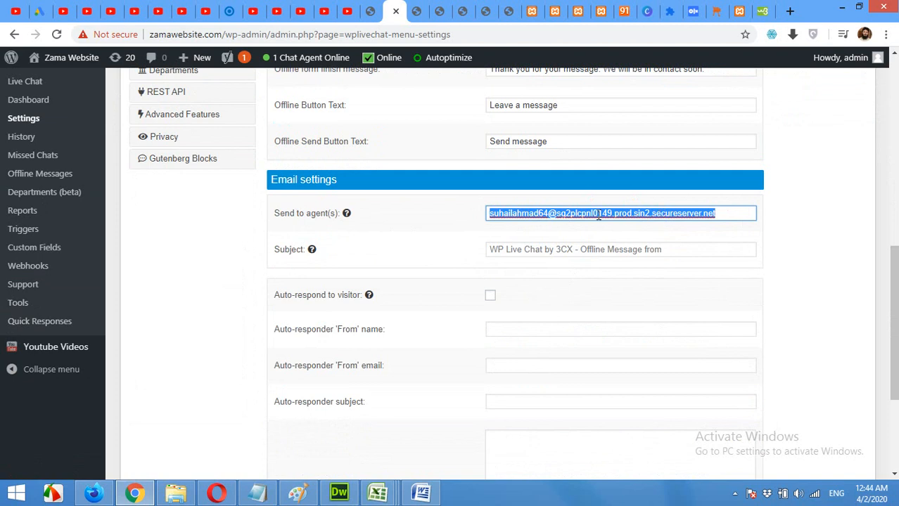
mouse_move(678, 219)
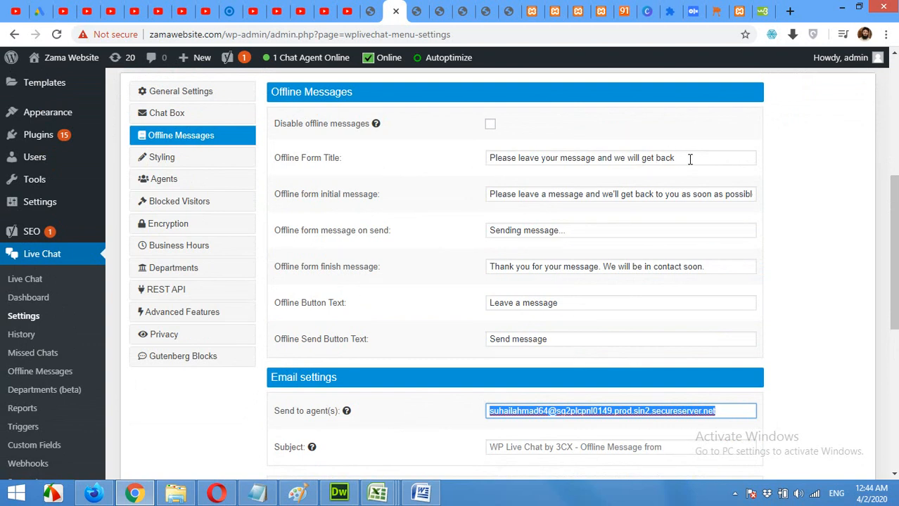
scroll(down, 3)
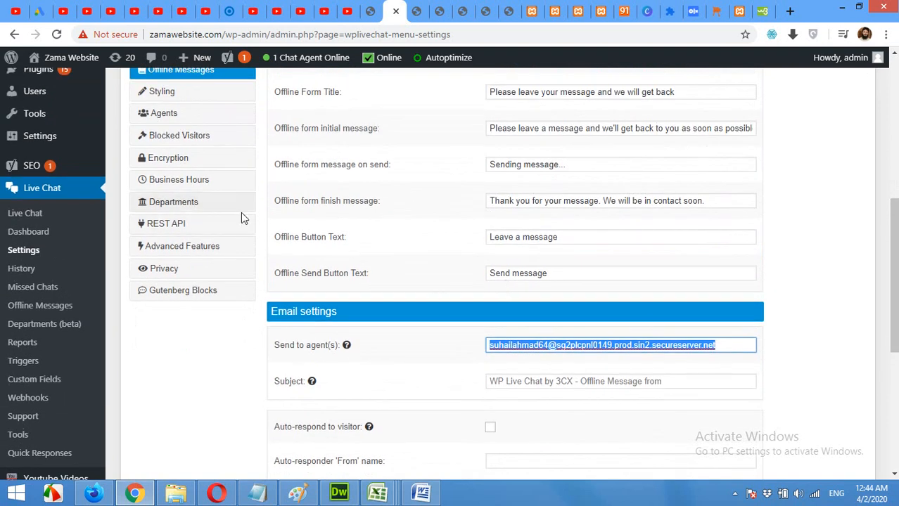
Review the Business Hours schedule with Monday through Friday as working days.
click(178, 180)
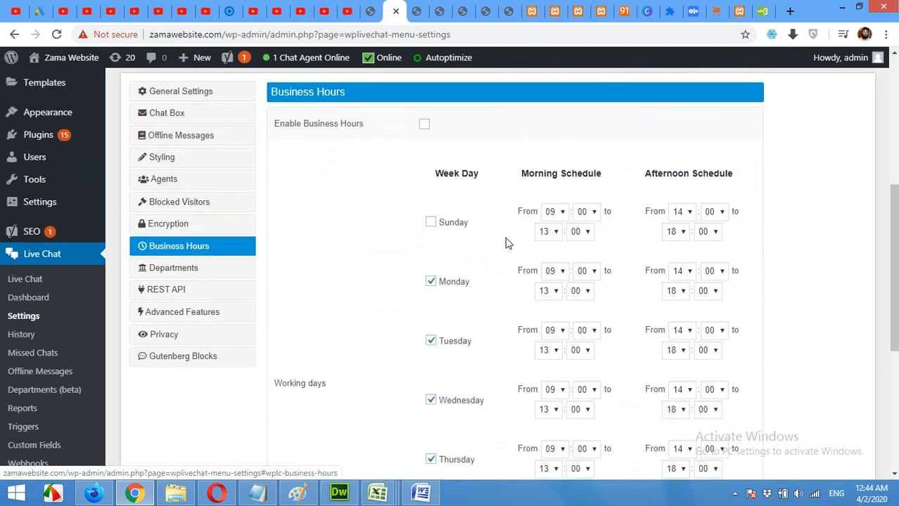
mouse_move(588, 186)
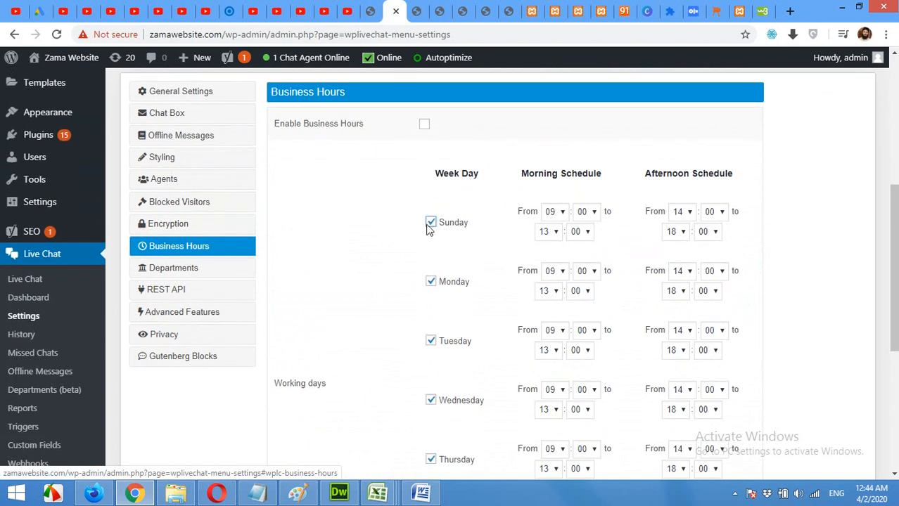
scroll(down, 3)
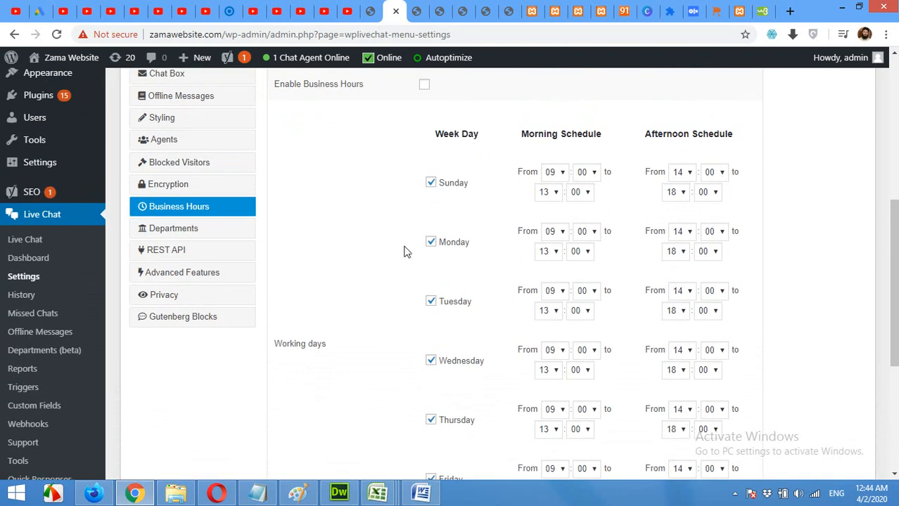
scroll(down, 3)
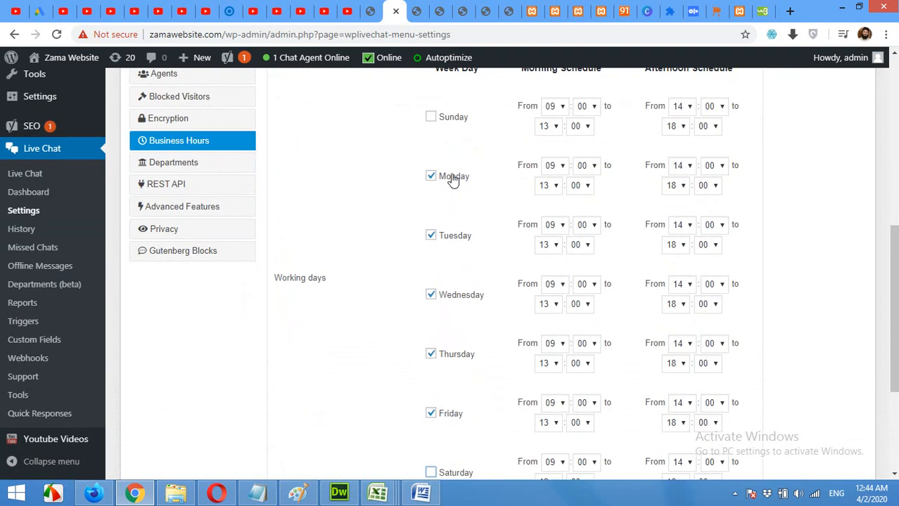
mouse_move(630, 180)
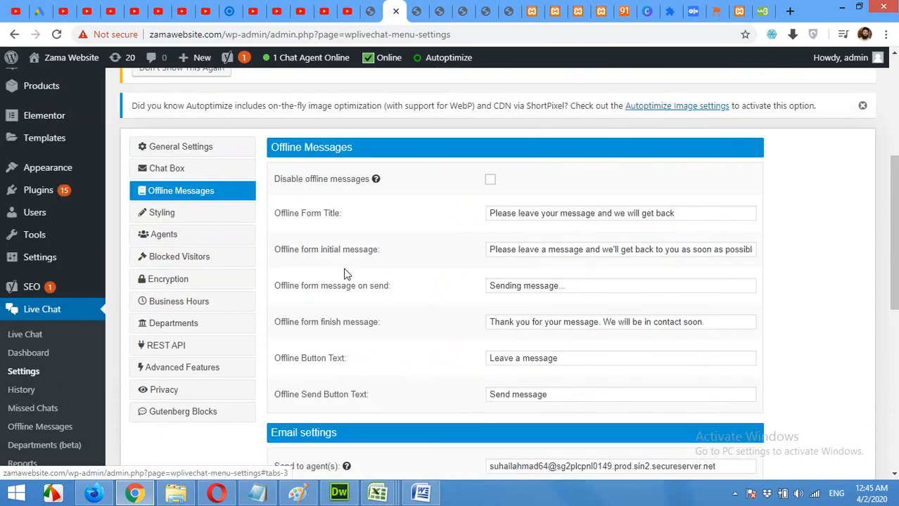
mouse_move(172, 146)
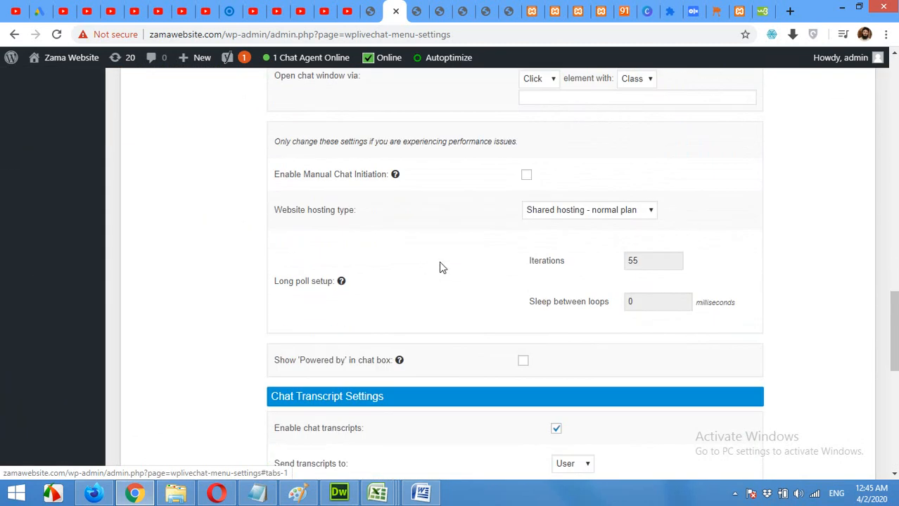
Scroll General Settings down to the Exclude/Include chat window options.
scroll(down, 3)
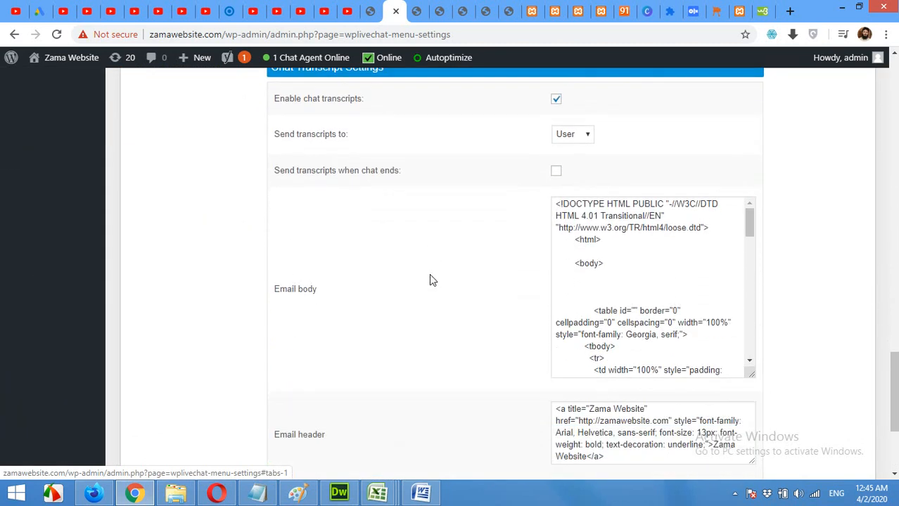
scroll(down, 3)
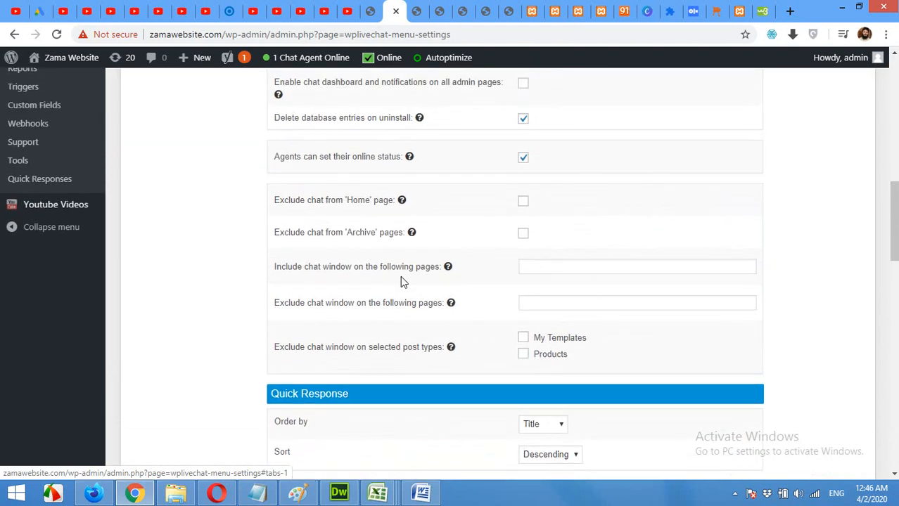
mouse_move(523, 199)
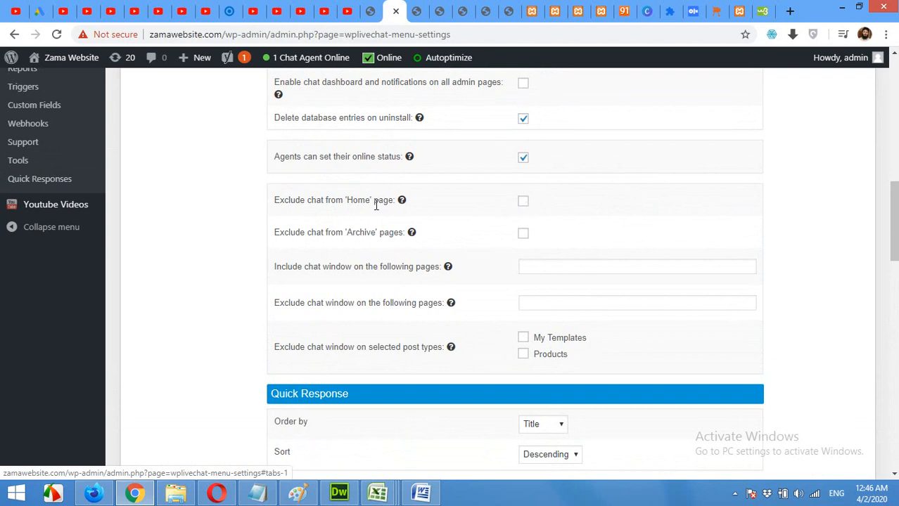
mouse_move(435, 237)
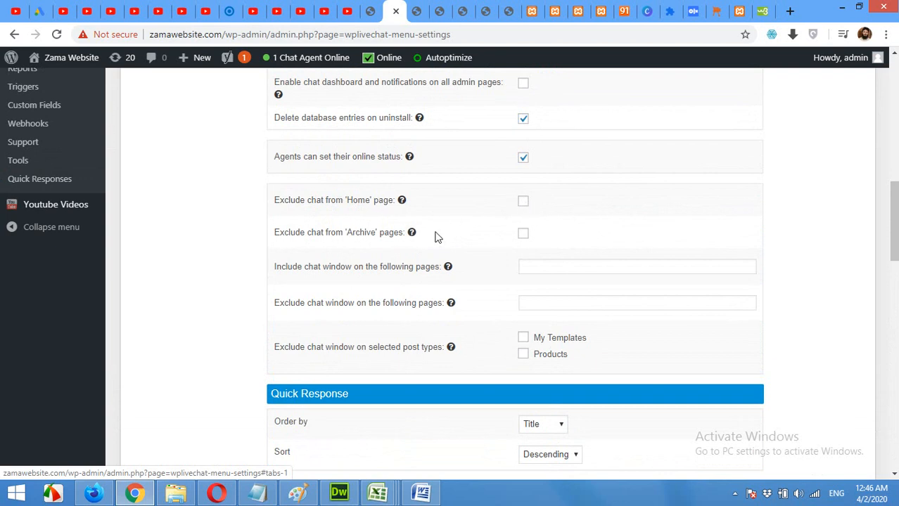
click(522, 234)
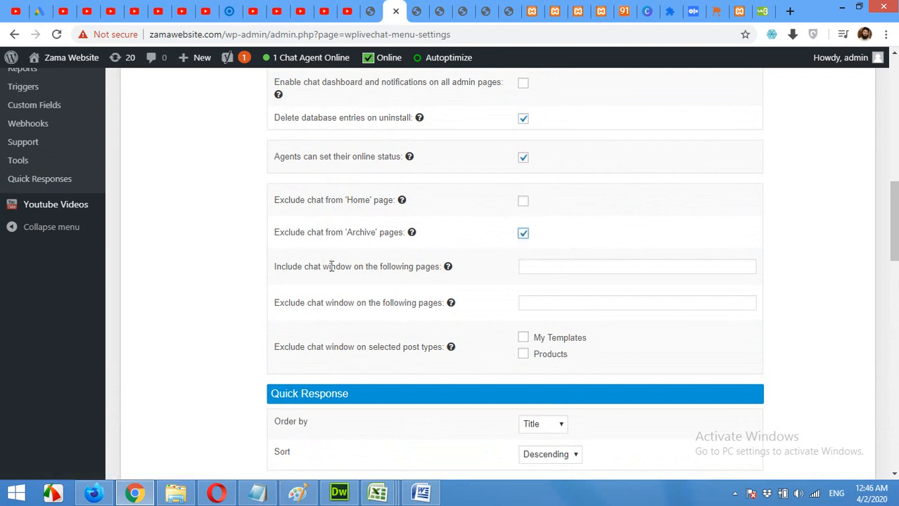
text(sho)
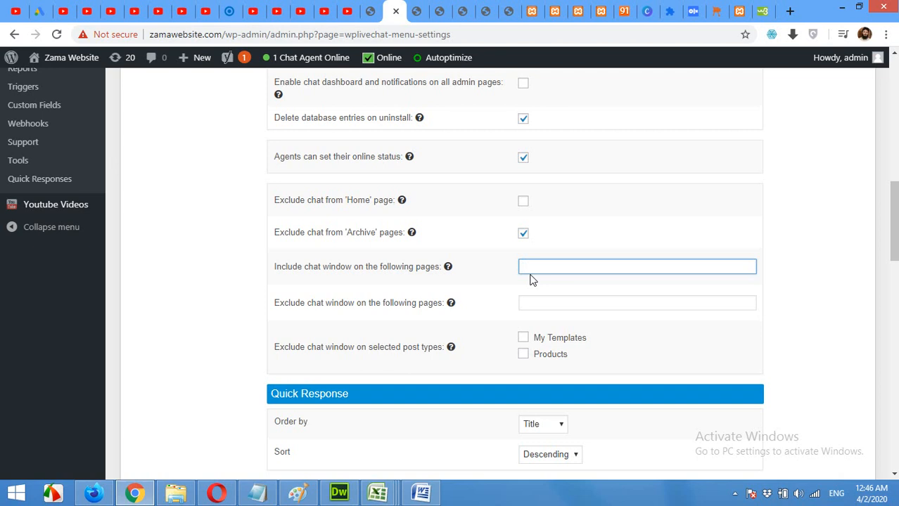
click(636, 267)
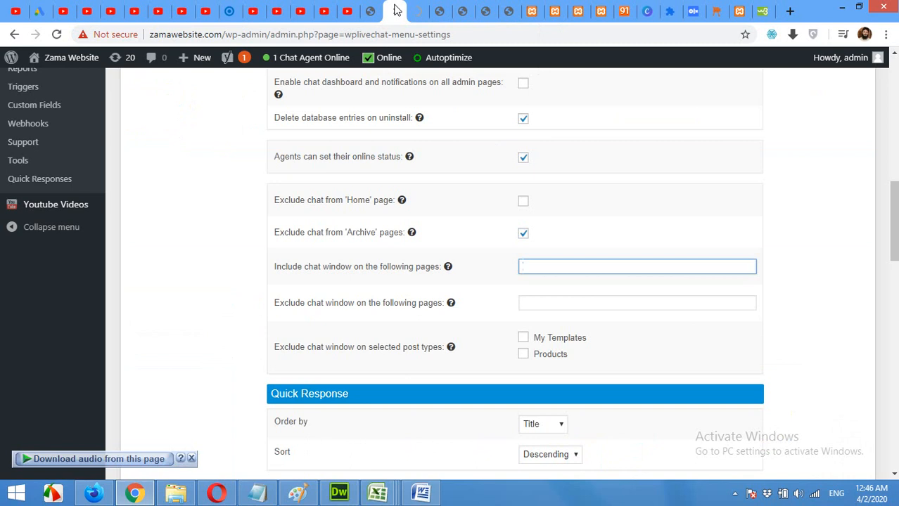
text(http://zamawebsite.com/shop/)
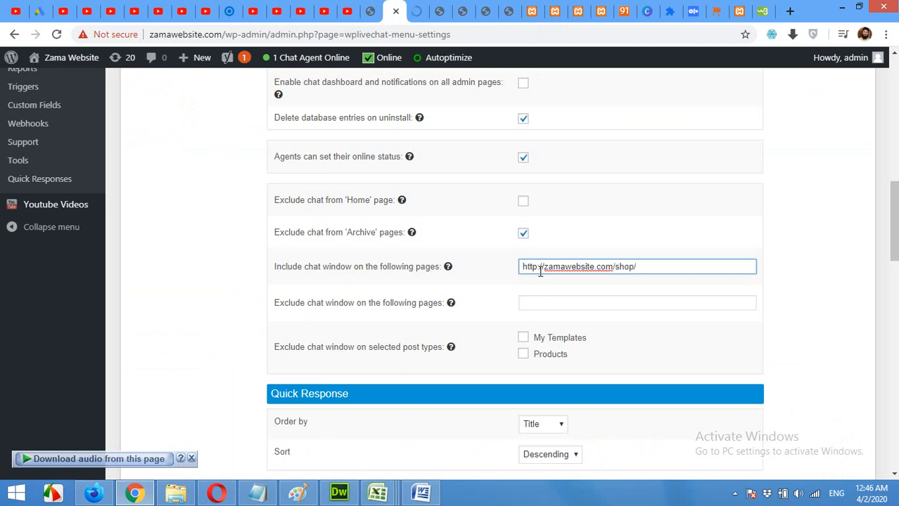
text(.)
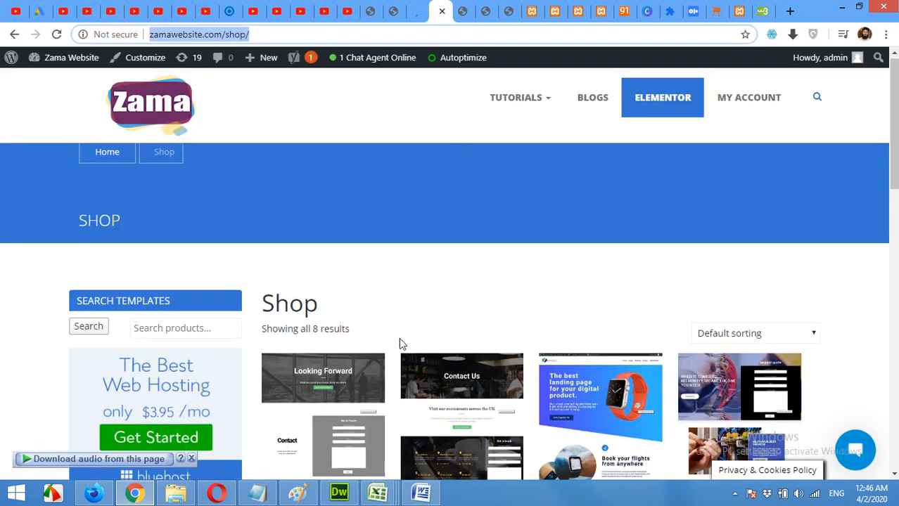
Copy the link address of a product on the Shop page for the chat inclusion field.
right_click(402, 343)
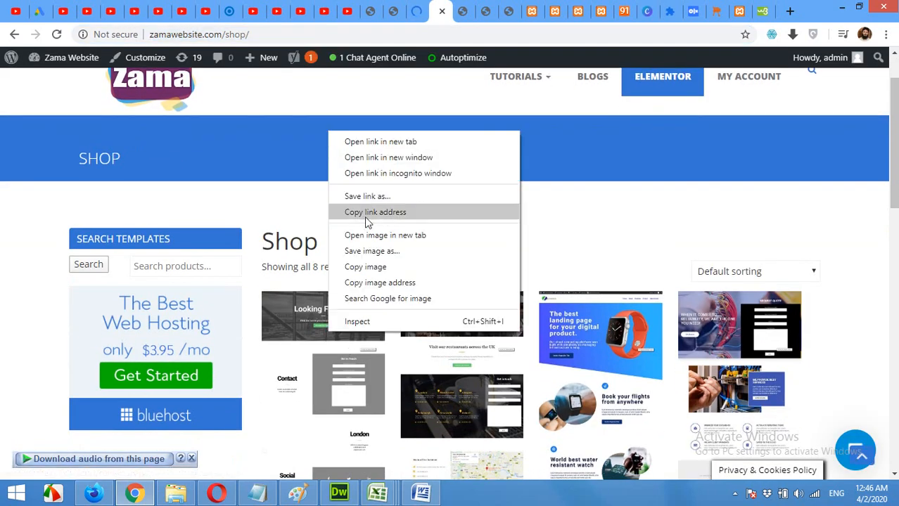
mouse_move(385, 235)
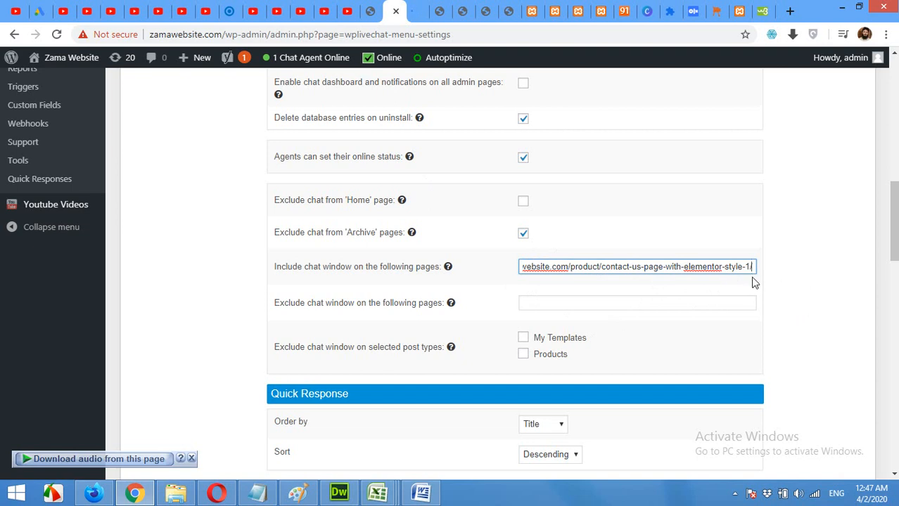
Save the live chat settings with the contact-us product page listed for chat inclusion.
scroll(down, 3)
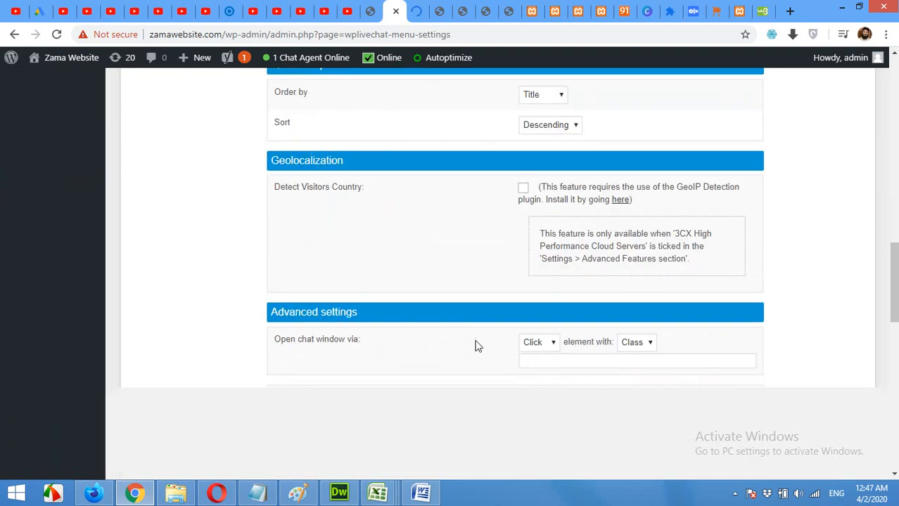
scroll(down, 3)
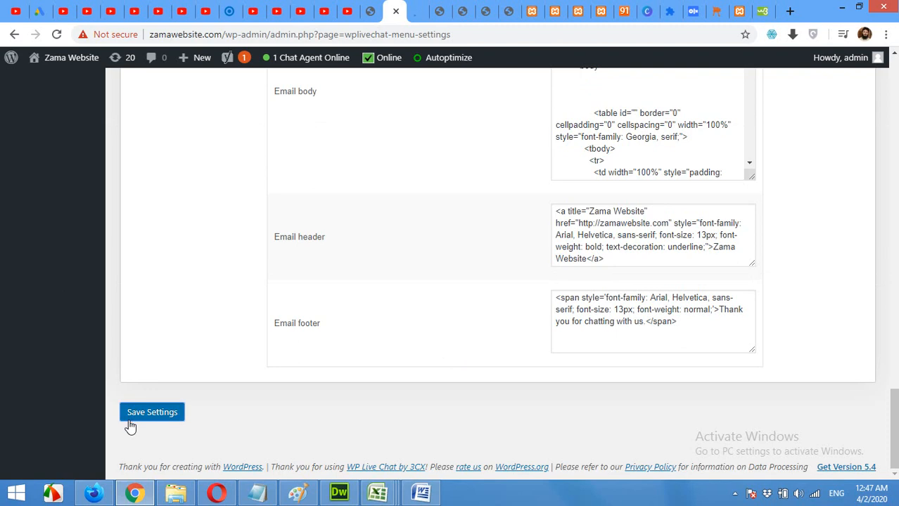
click(152, 412)
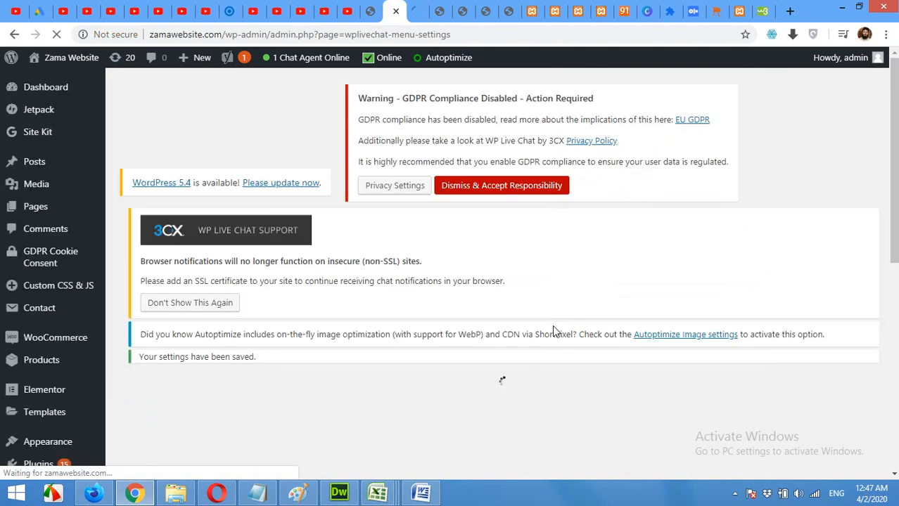